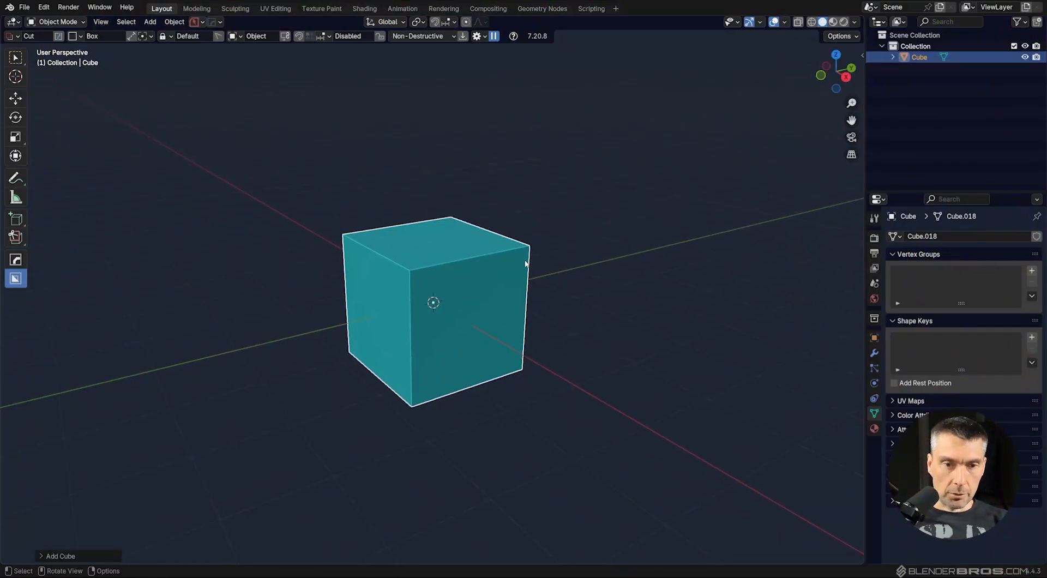
- Reveal the default cube's Transform panel showing location 0, scale 1.000 and 2 m dimensions
{"action": "key", "text": "N"}
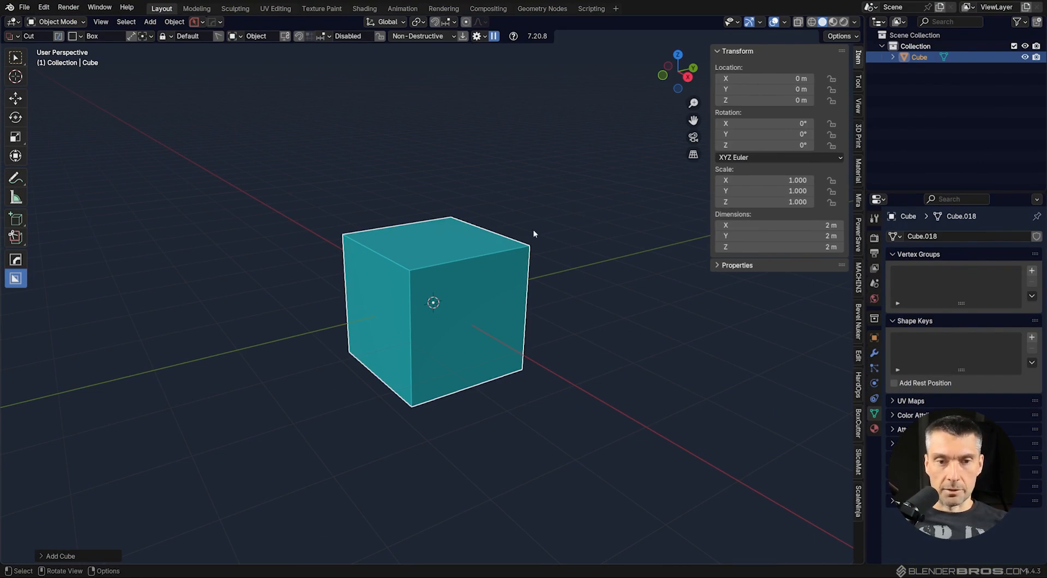
{"action": "mouse_move", "coordinate": [508, 246]}
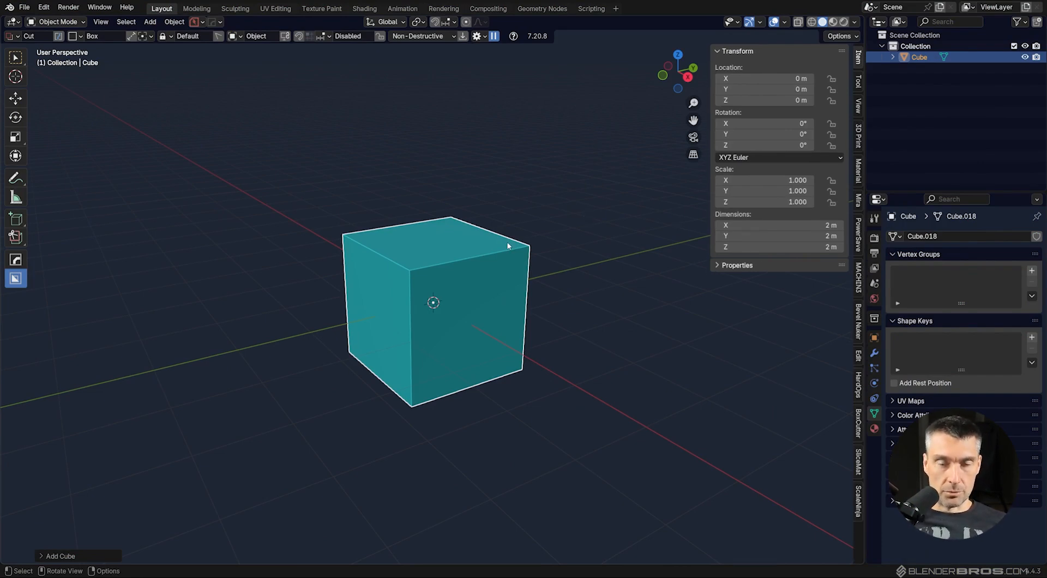
{"action": "mouse_move", "coordinate": [591, 264]}
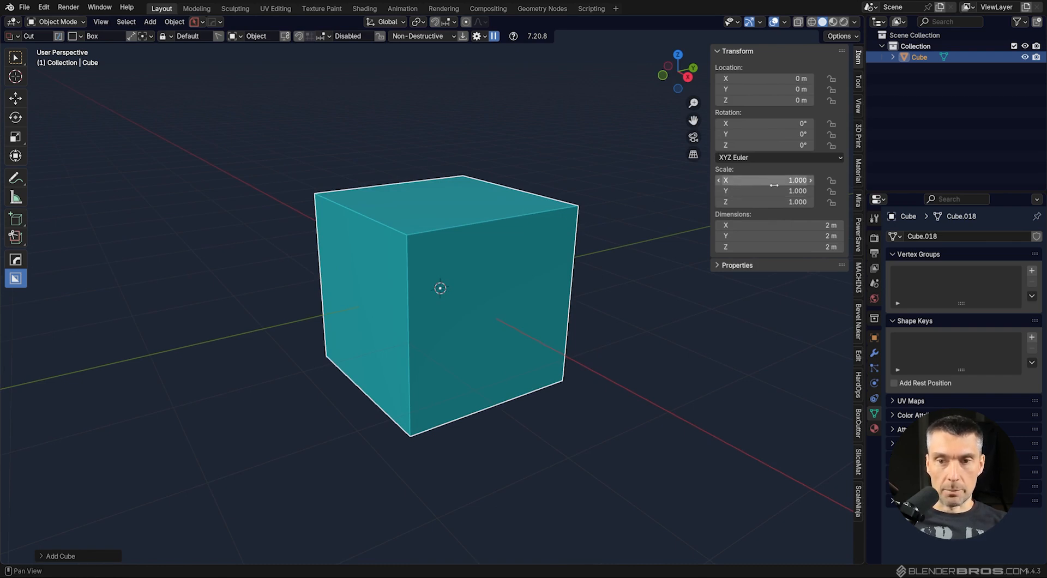
{"action": "scroll", "scroll_direction": "down", "scroll_amount": 3}
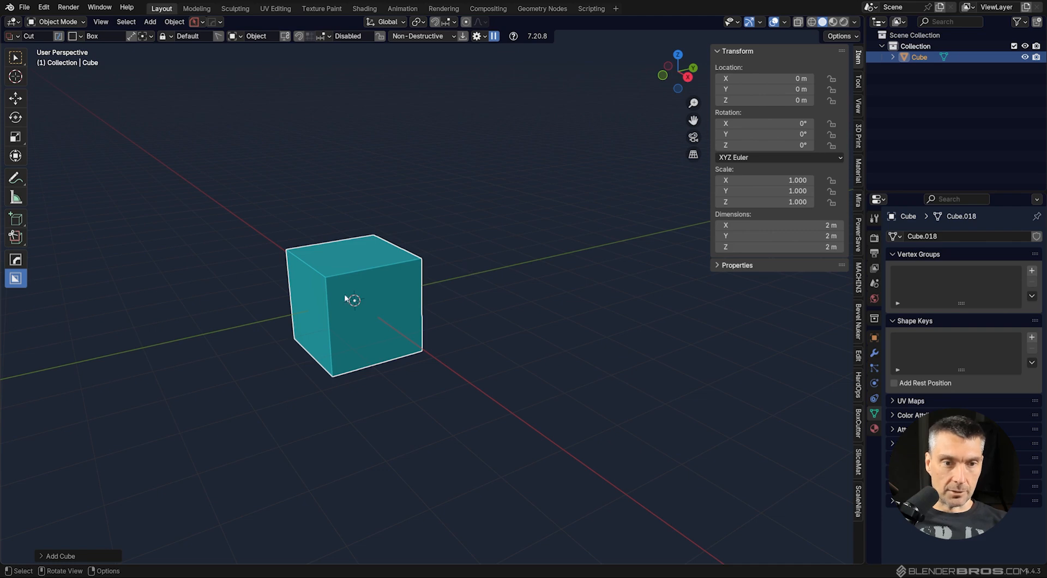
- Scale the cube along Y to about 5.796, making it roughly 11.6 m long
{"action": "key", "text": "s"}
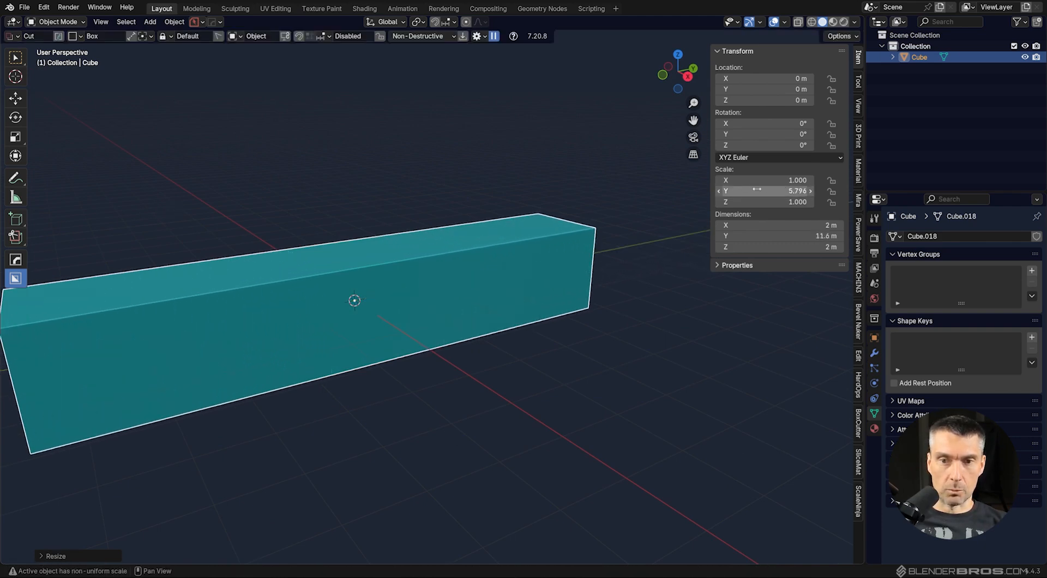
{"action": "mouse_move", "coordinate": [374, 209]}
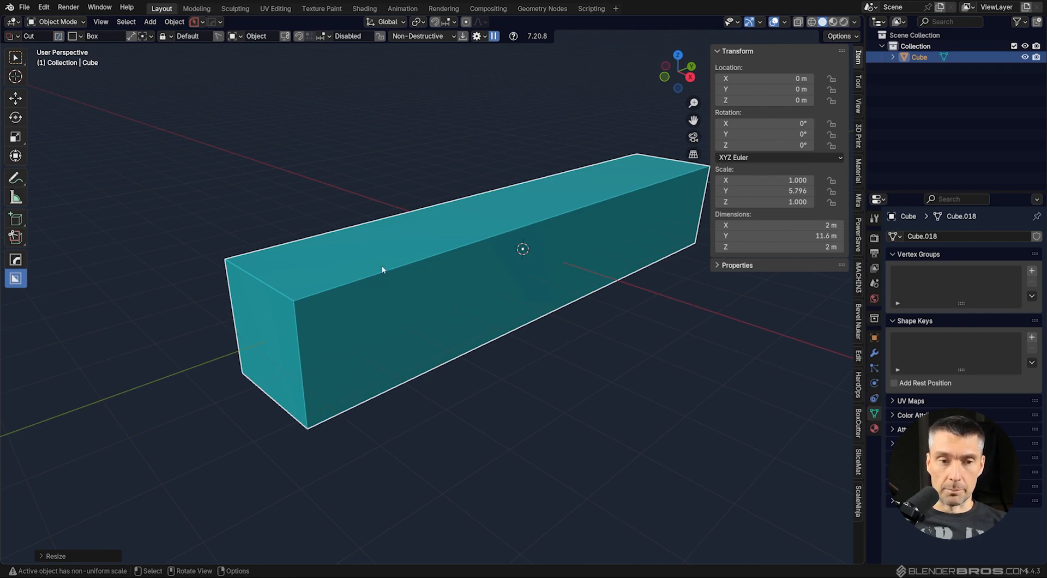
- Bevel the stretched bar's end edges to show the distortion, then delete the bar
{"action": "key", "text": "Tab"}
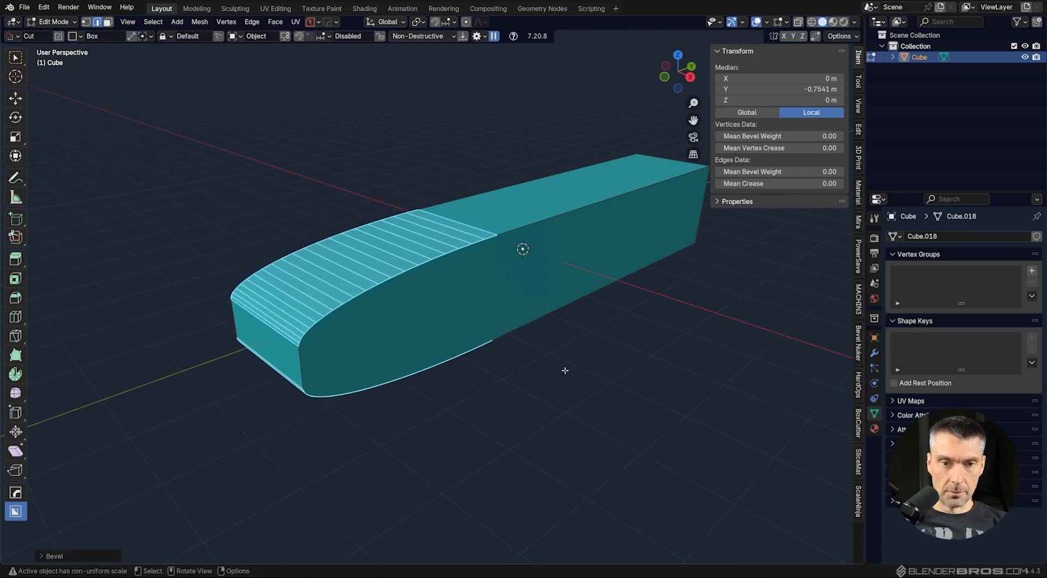
{"action": "key", "text": "Tab"}
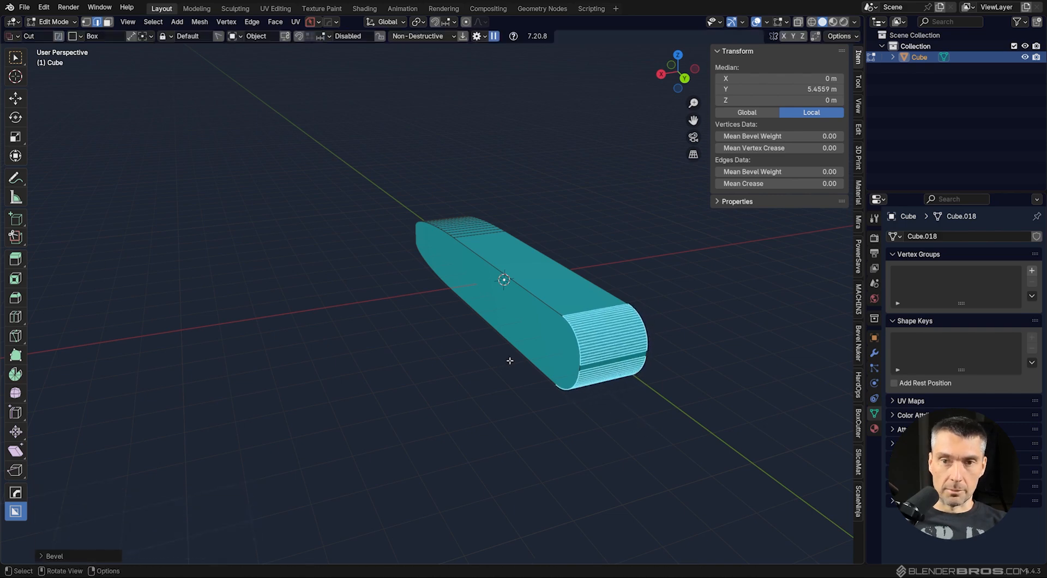
{"action": "key", "text": "Tab"}
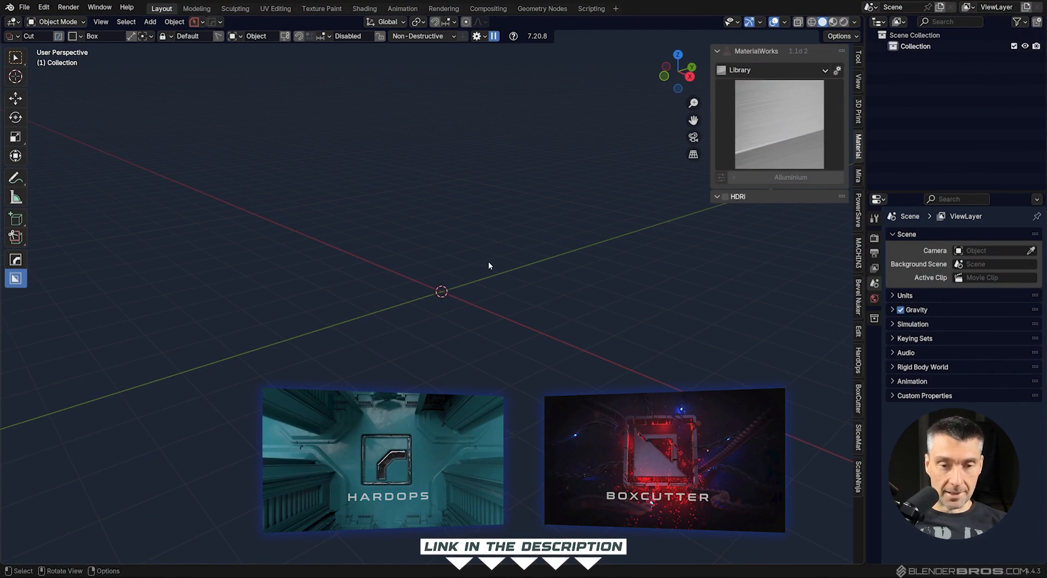
- Add a fresh cube from the Mesh list into the empty scene
{"action": "left_click", "coordinate": [150, 22]}
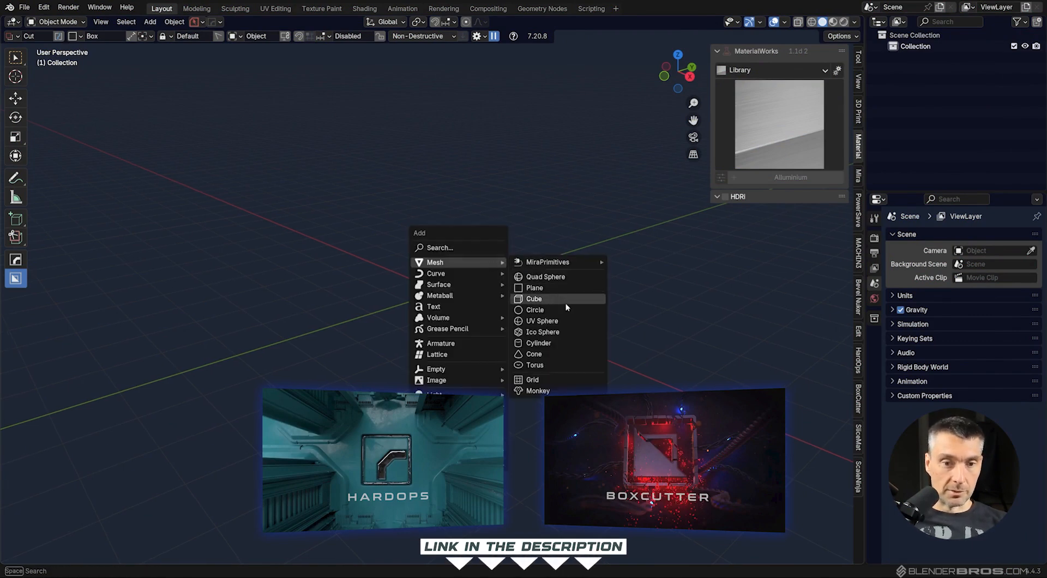
{"action": "left_click", "coordinate": [533, 299]}
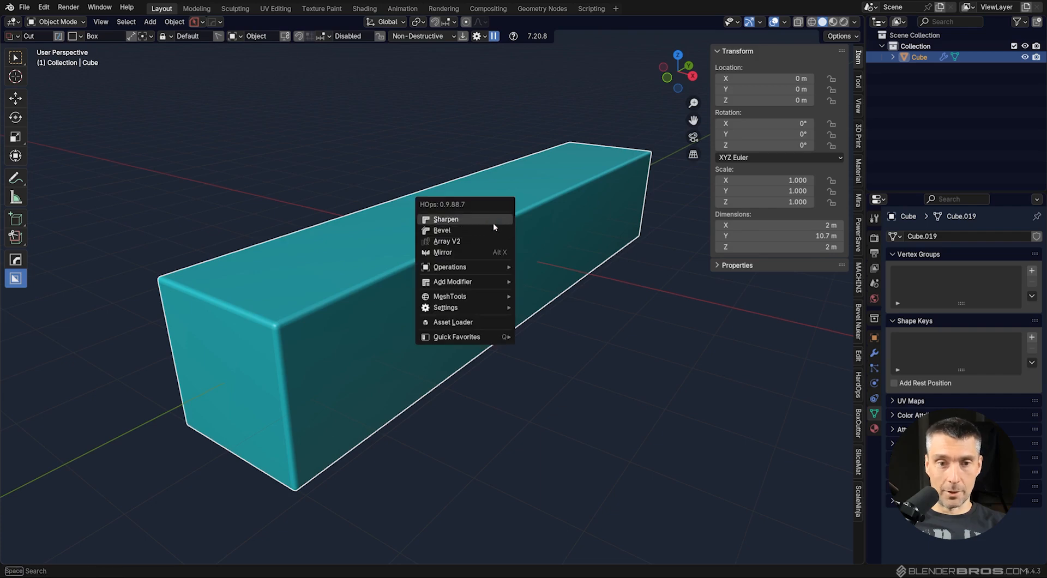
- Add HardOps Sharpen weighted-normal shading to the bar, then delete it
{"action": "left_click", "coordinate": [445, 219]}
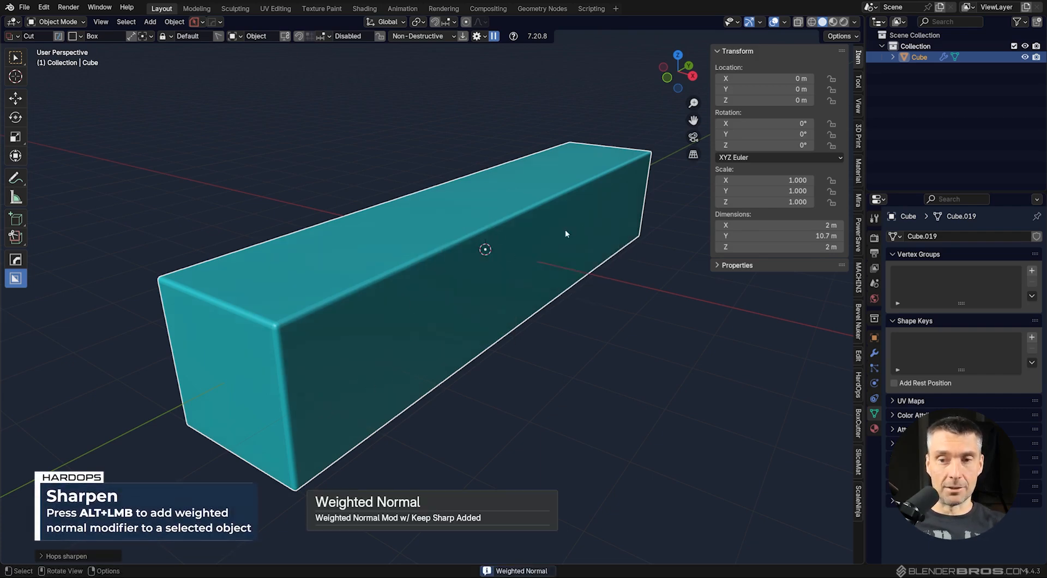
{"action": "mouse_move", "coordinate": [629, 299]}
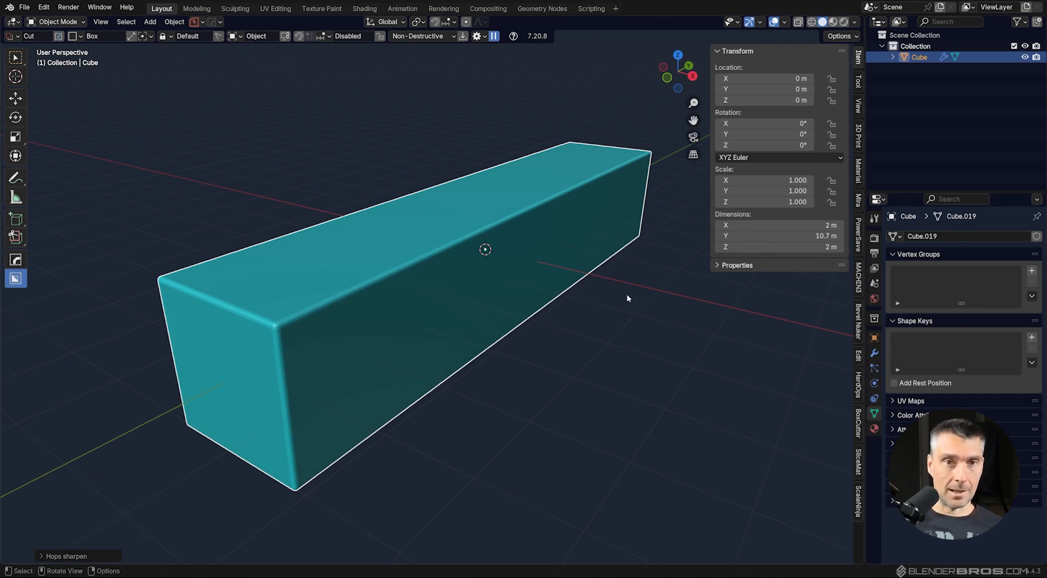
{"action": "mouse_move", "coordinate": [528, 261]}
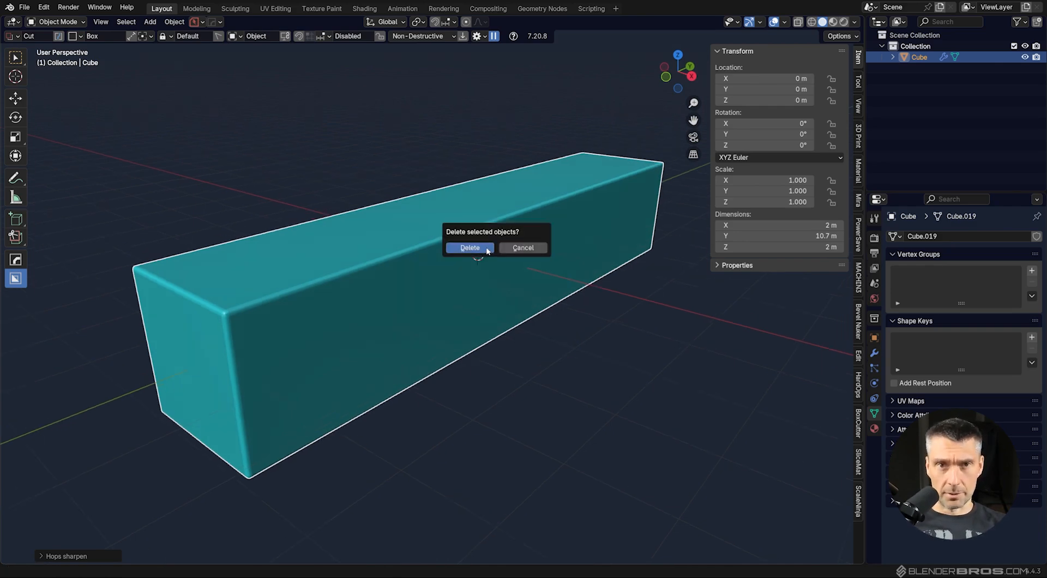
{"action": "left_click", "coordinate": [469, 248]}
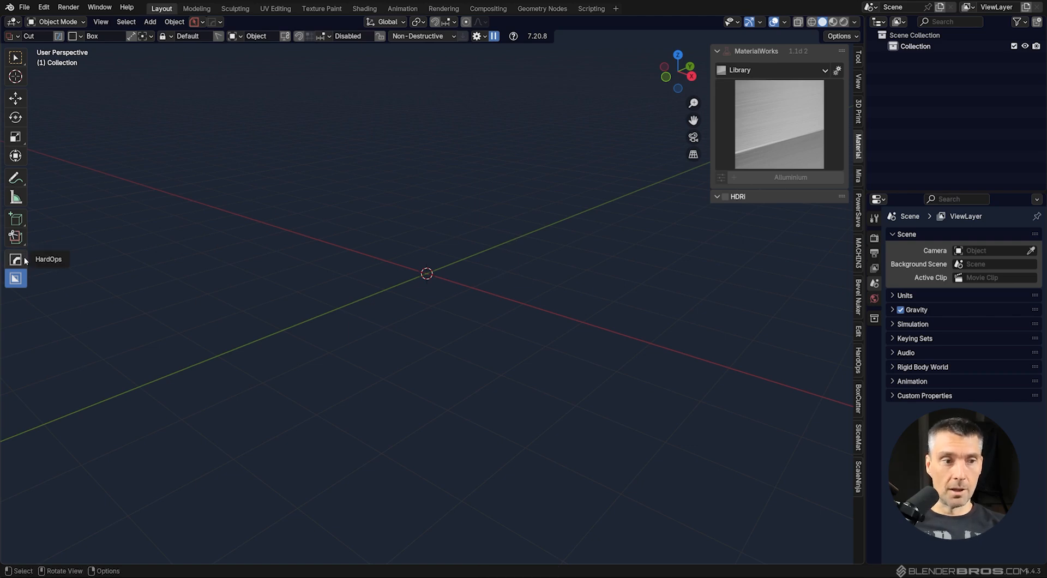
{"action": "mouse_move", "coordinate": [517, 226]}
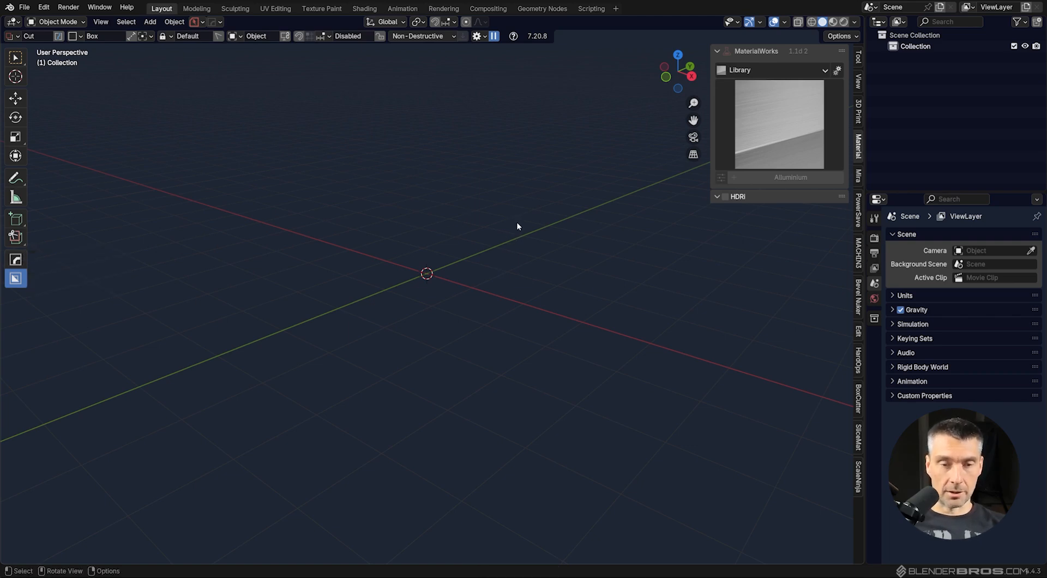
{"action": "mouse_move", "coordinate": [162, 224]}
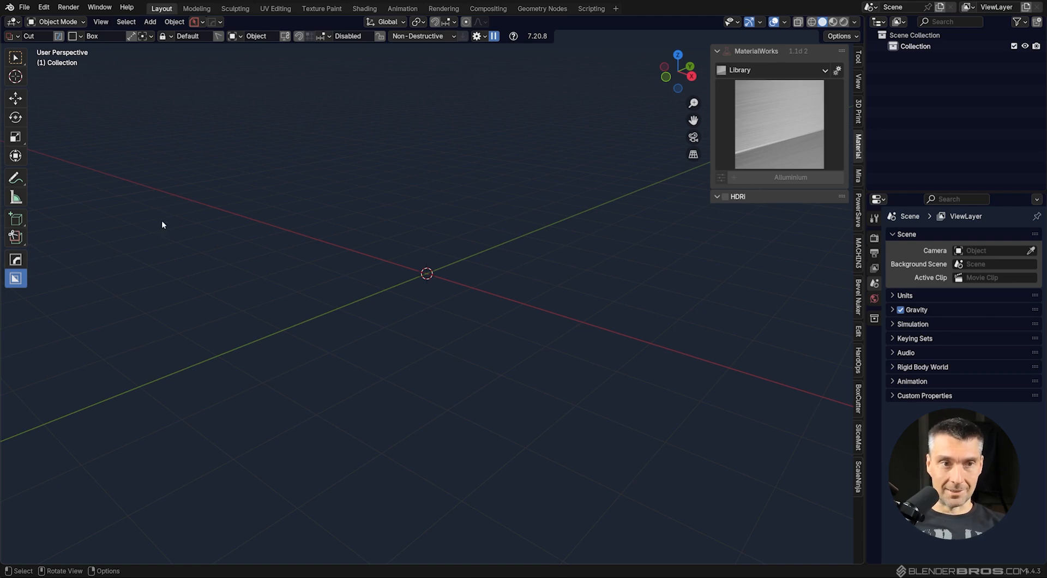
{"action": "mouse_move", "coordinate": [448, 195]}
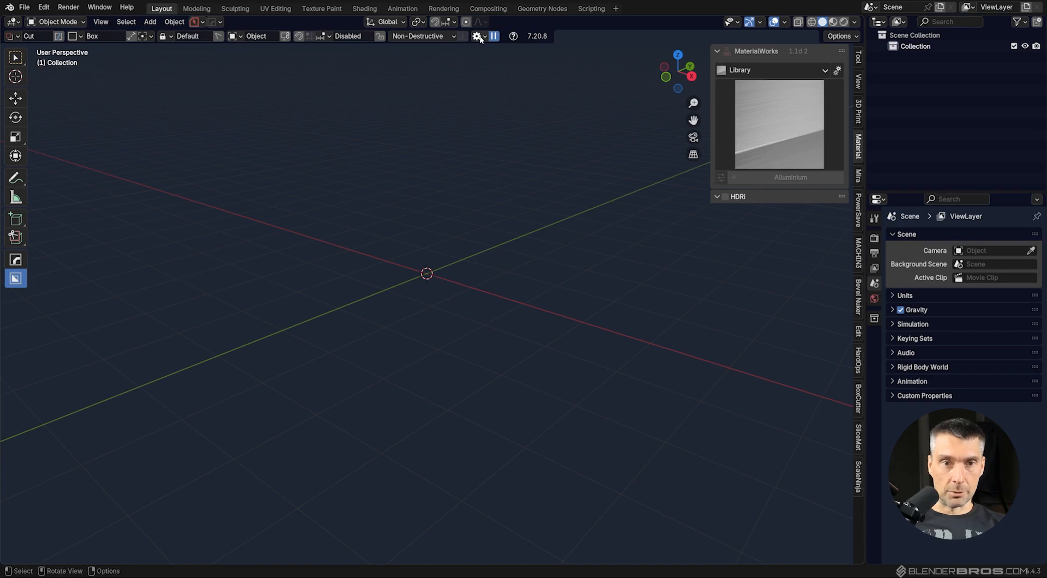
- Expand BoxCutter's Behavior, Collection and Shape settings, where Apply Scale is enabled
{"action": "left_click", "coordinate": [476, 36]}
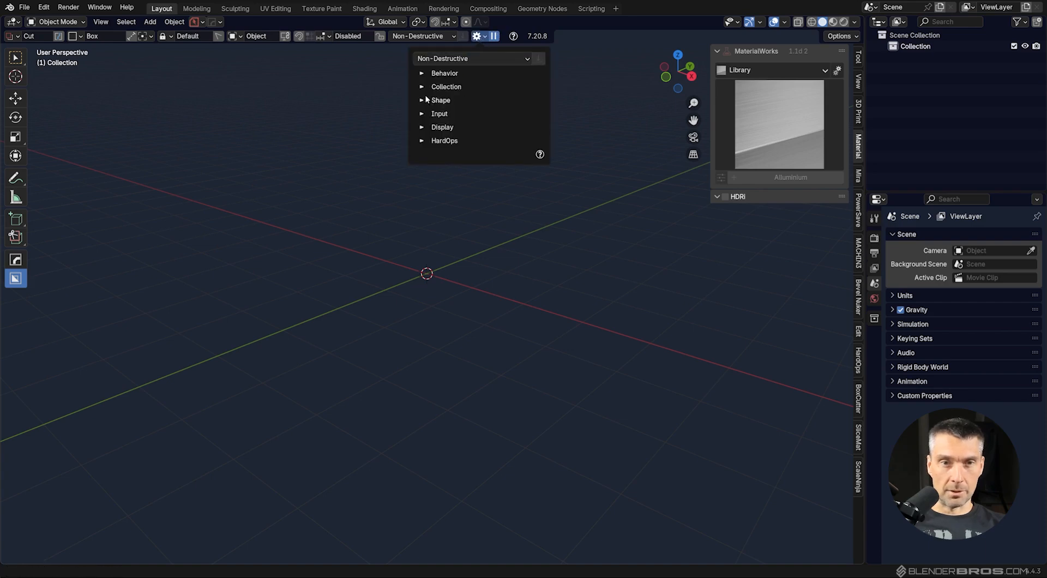
{"action": "left_click", "coordinate": [421, 73]}
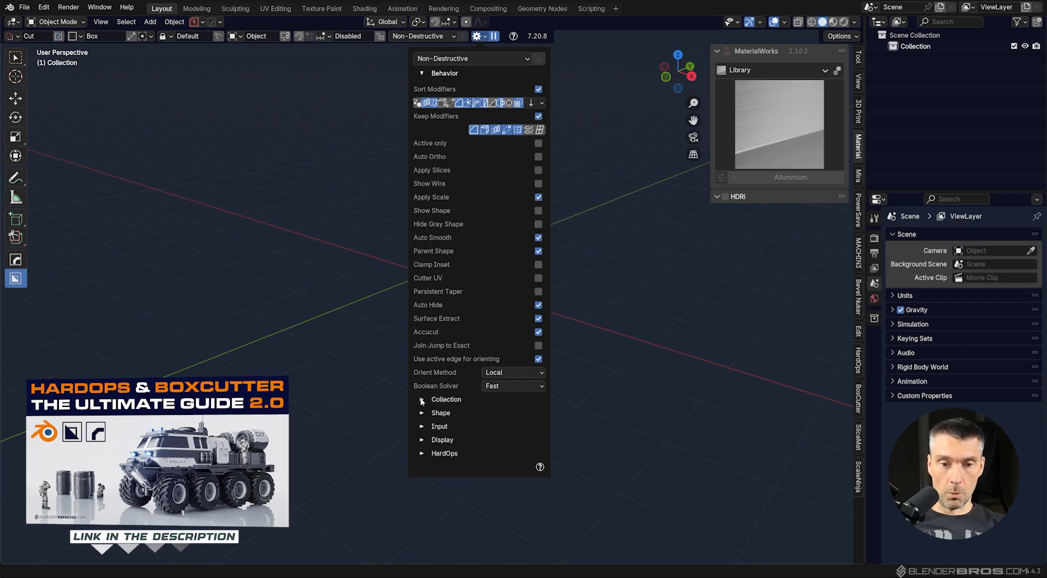
{"action": "left_click", "coordinate": [422, 399]}
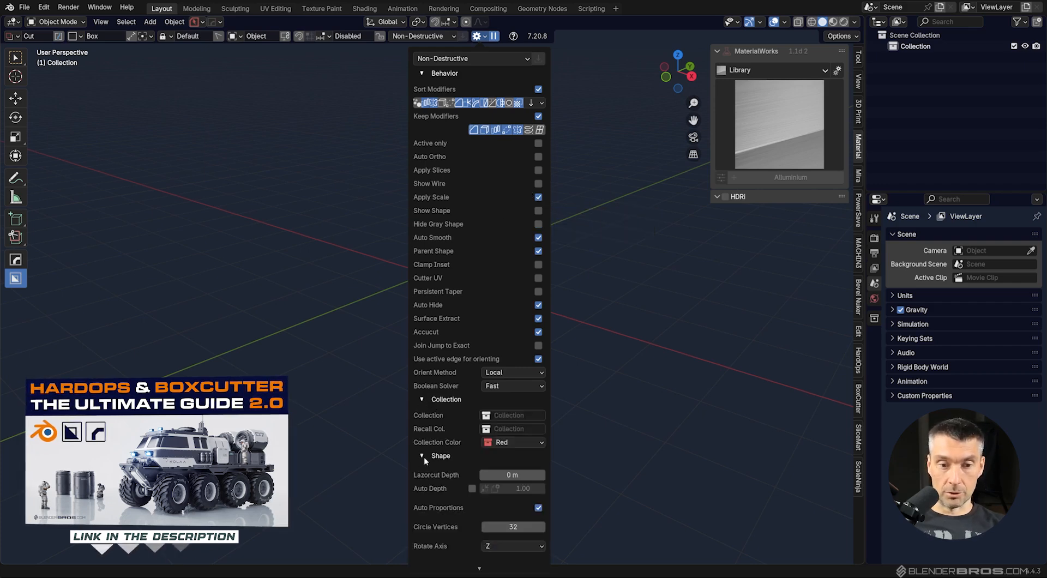
{"action": "left_click", "coordinate": [421, 456]}
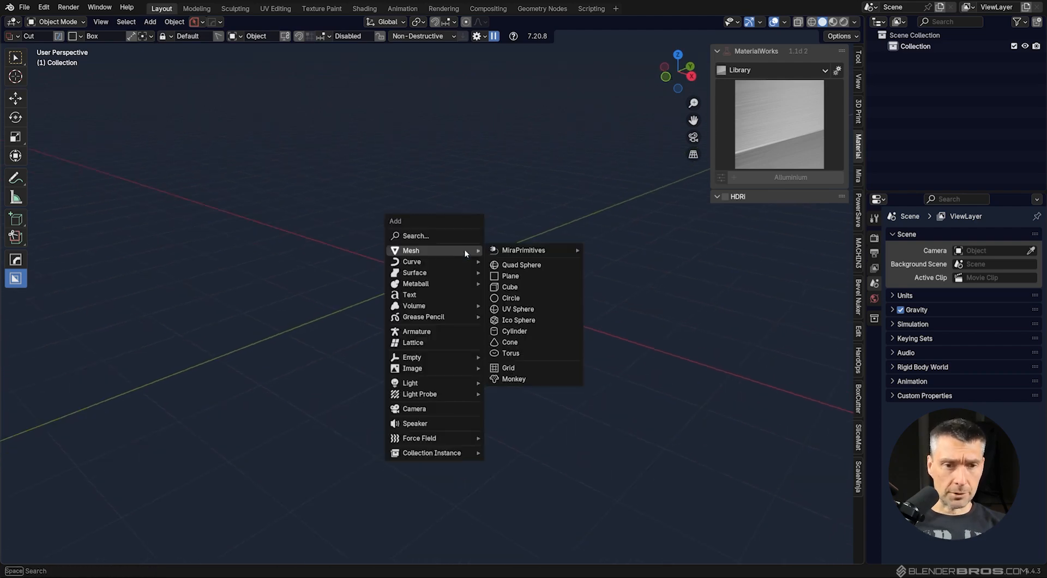
- Add a cube and stretch it into a slab with Y scale about 4.977 and Z about 0.316
{"action": "left_click", "coordinate": [509, 287]}
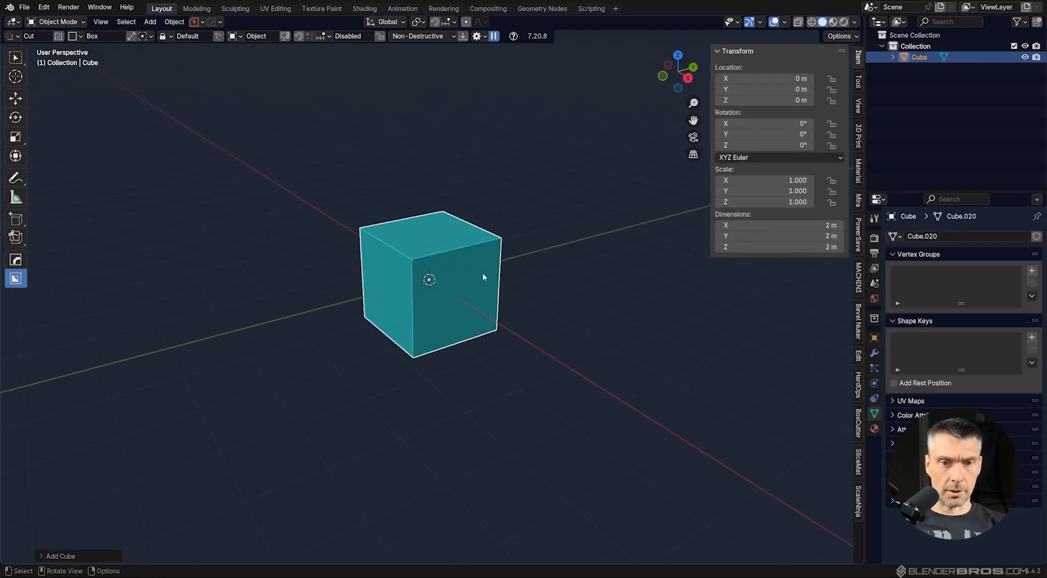
{"action": "left_click_drag", "start_coordinate": [430, 279], "coordinate": [478, 298]}
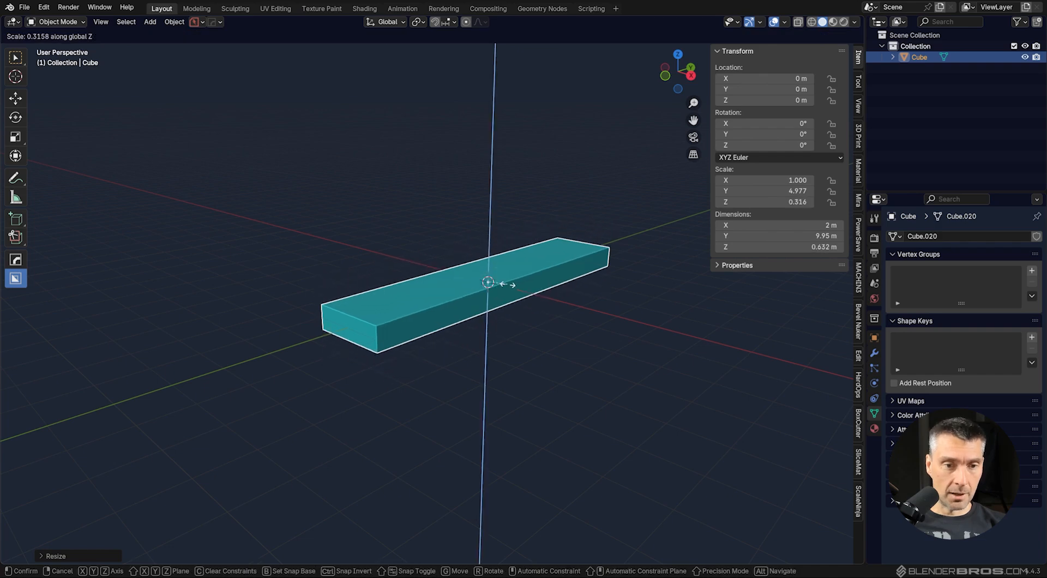
{"action": "key", "text": "Tab"}
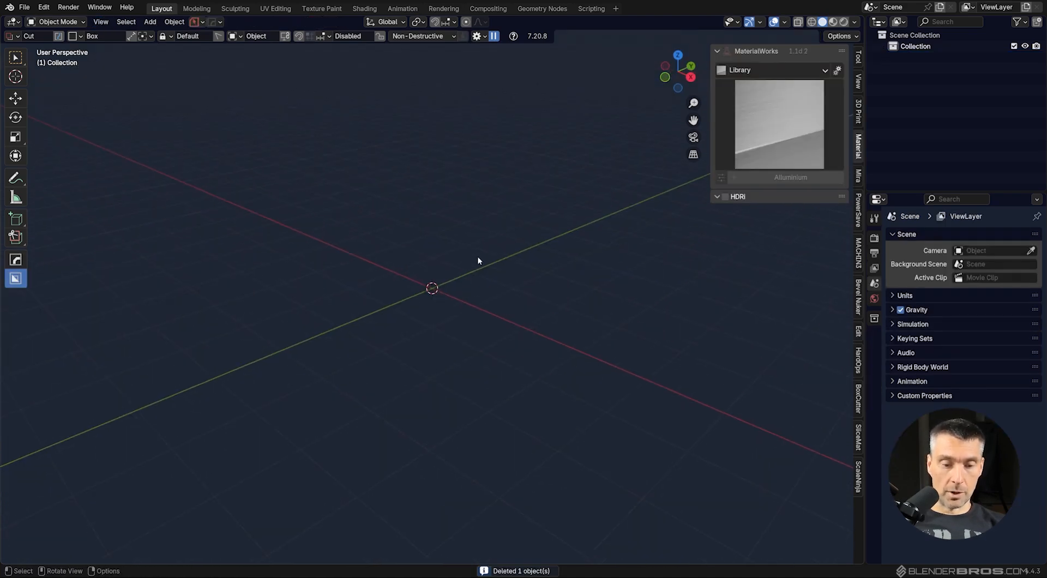
- Add a single cube from the Mesh list into the empty scene
{"action": "left_click", "coordinate": [149, 22]}
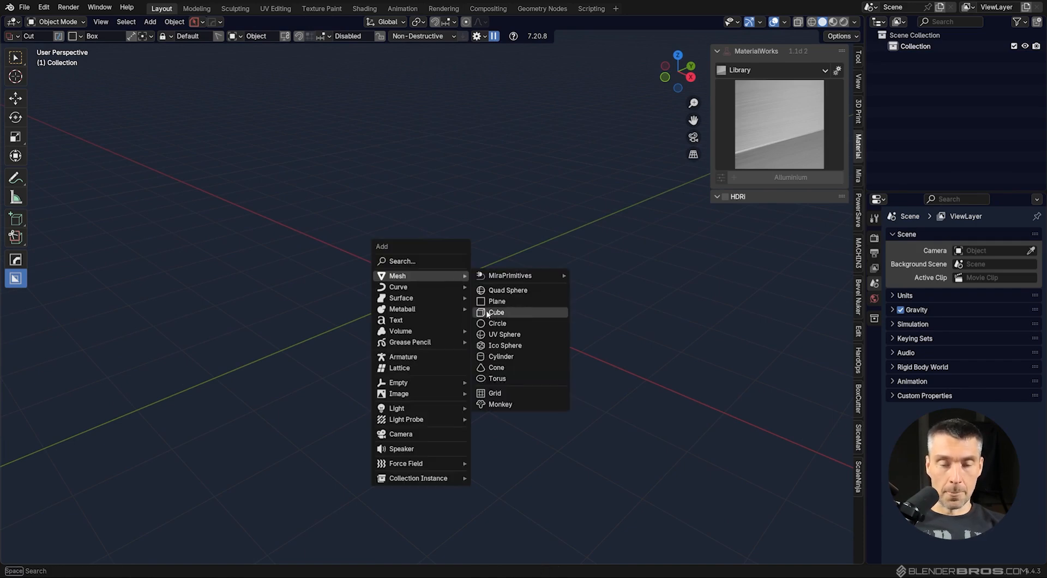
{"action": "left_click", "coordinate": [498, 312]}
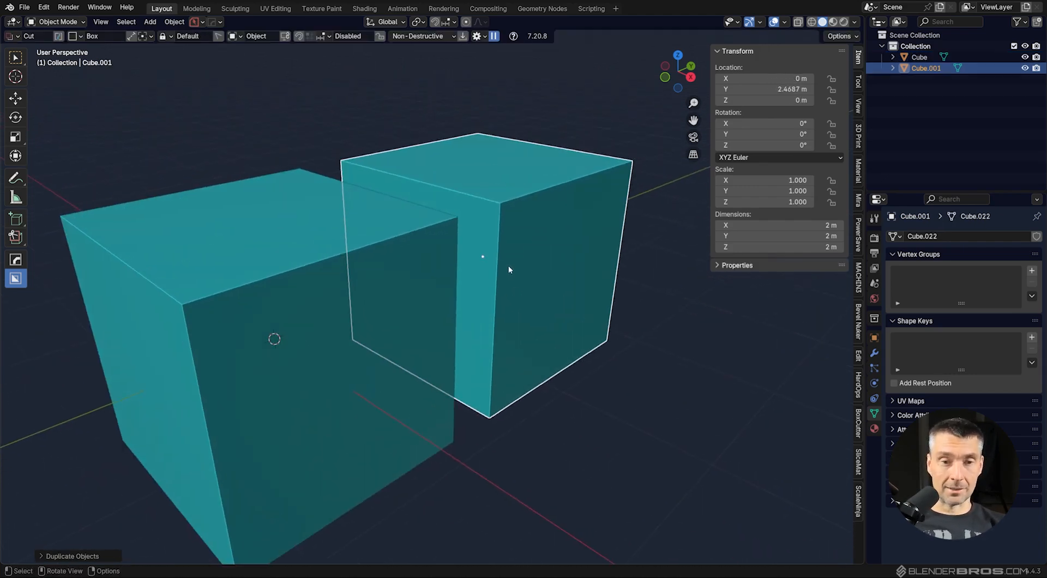
{"action": "mouse_move", "coordinate": [502, 267]}
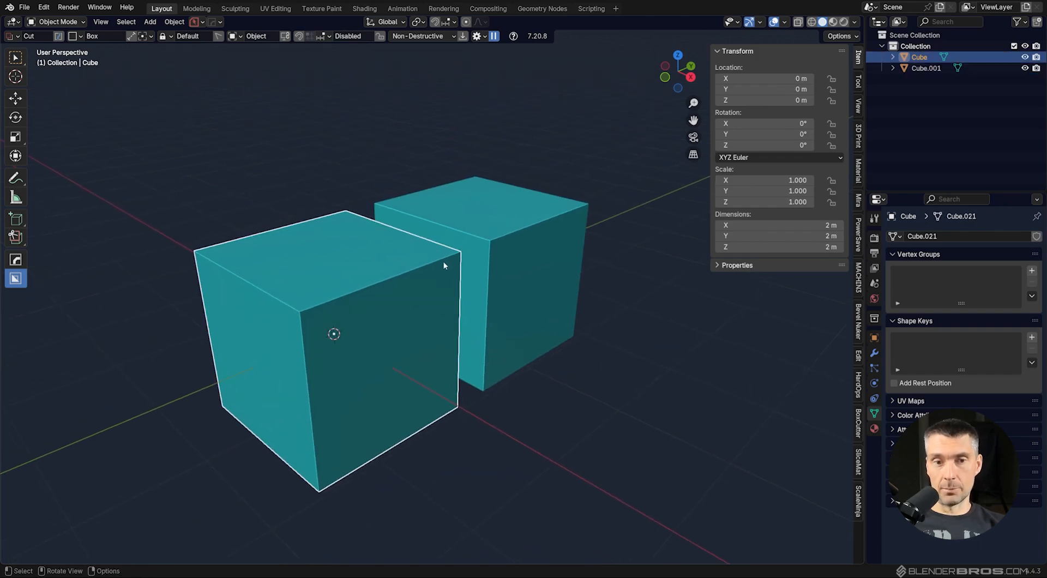
{"action": "mouse_move", "coordinate": [372, 280]}
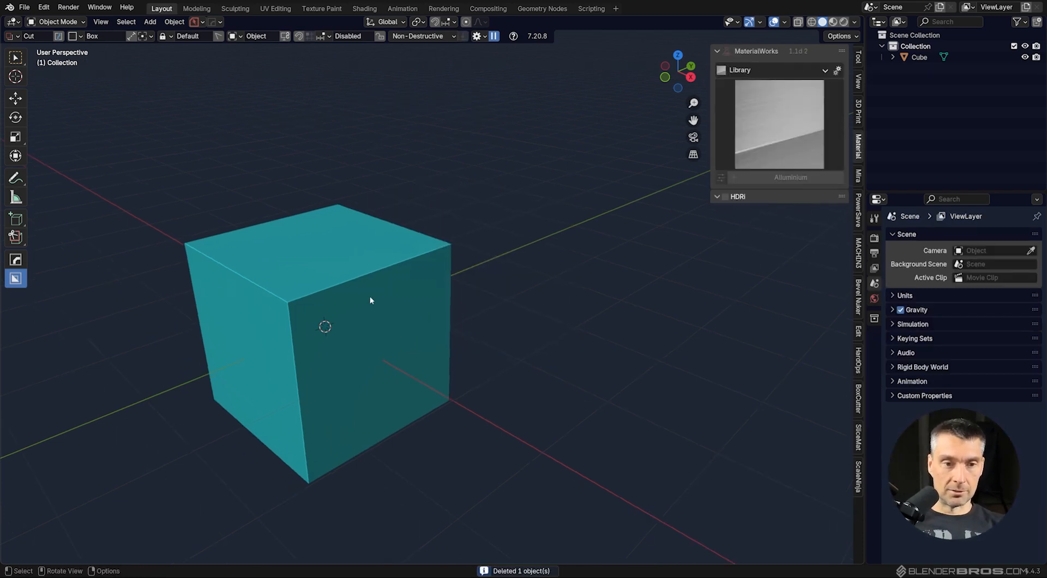
- Make a linked Alt+D copy of the cube along Y and select a top corner of its shared mesh
{"action": "key", "text": "alt+d"}
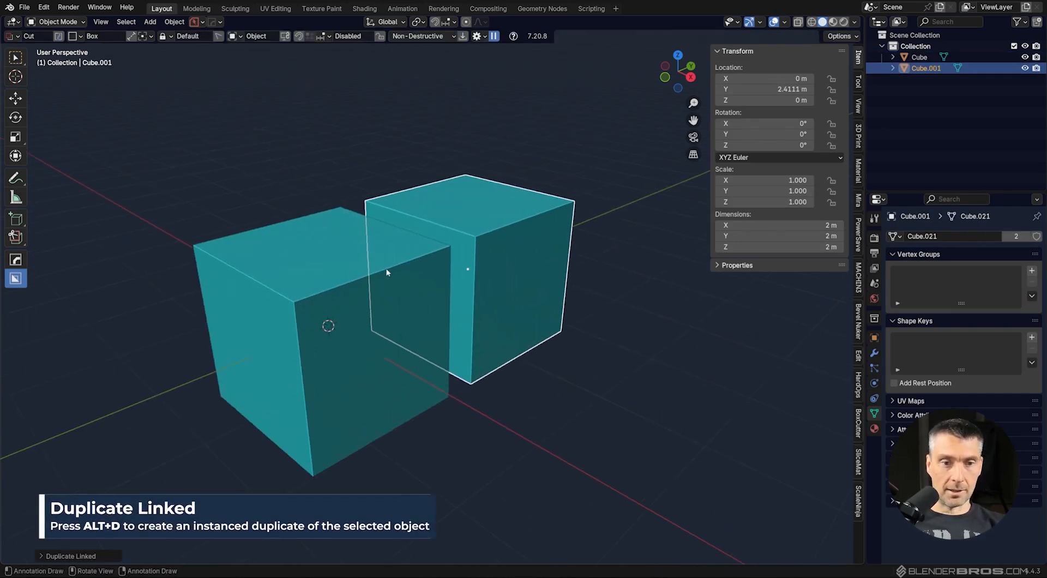
{"action": "mouse_move", "coordinate": [432, 287]}
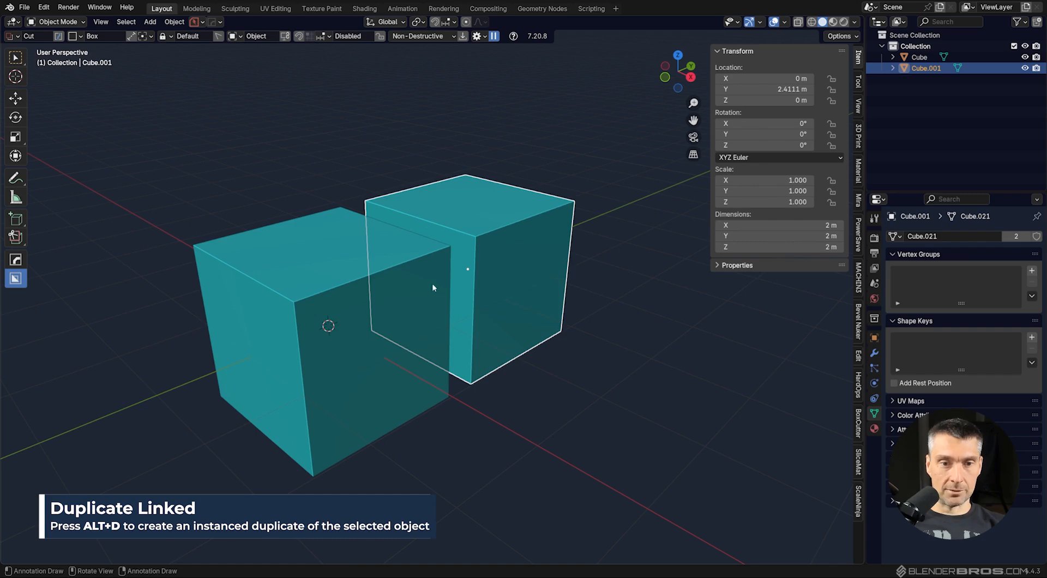
{"action": "key", "text": "Tab"}
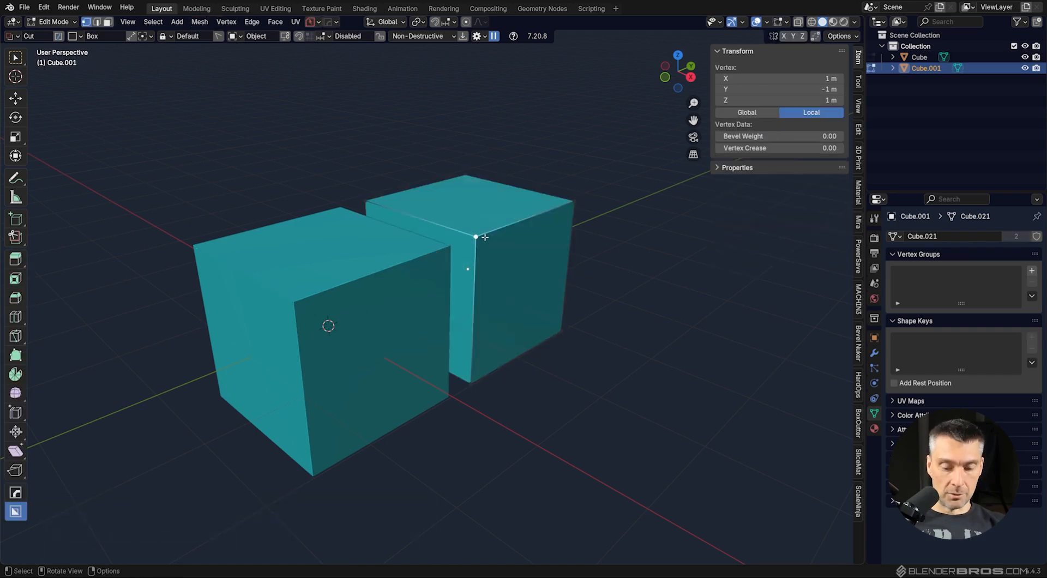
{"action": "left_click_drag", "start_coordinate": [474, 237], "coordinate": [501, 70]}
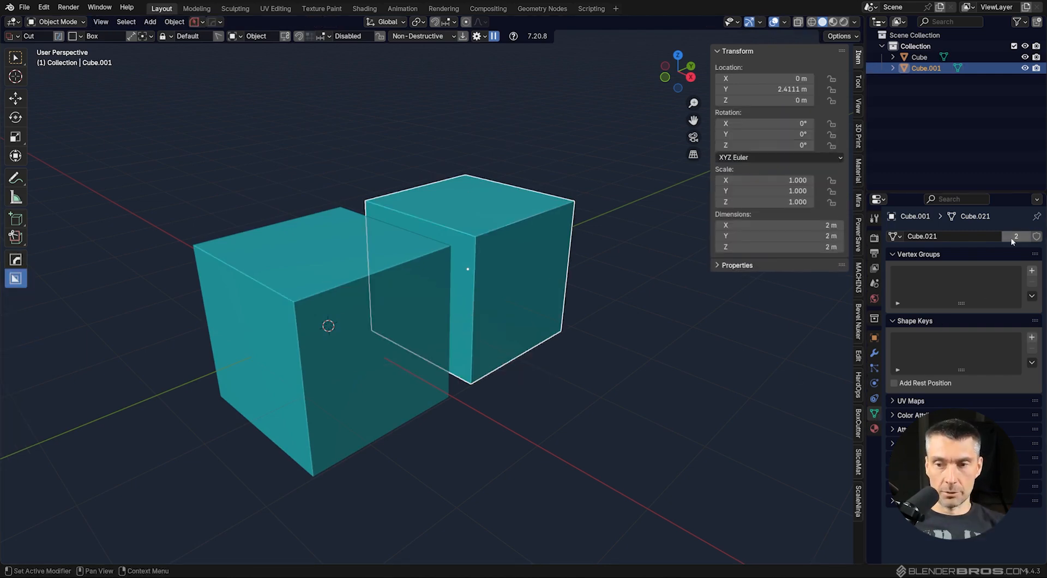
{"action": "mouse_move", "coordinate": [1016, 236]}
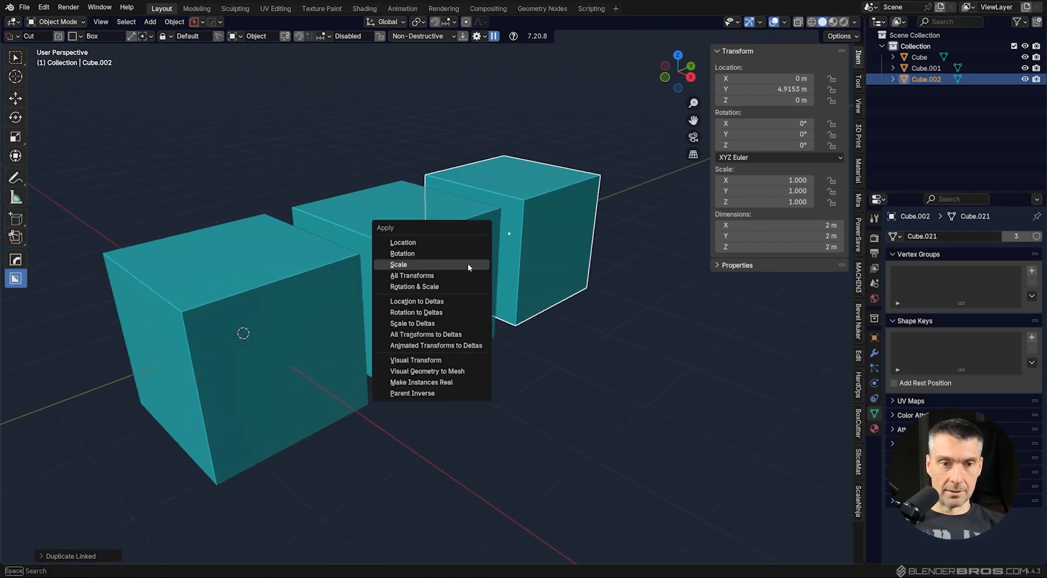
- Apply Scale to the third cube, confirming the single-user mesh warning, then edit the middle cube
{"action": "left_click", "coordinate": [399, 264]}
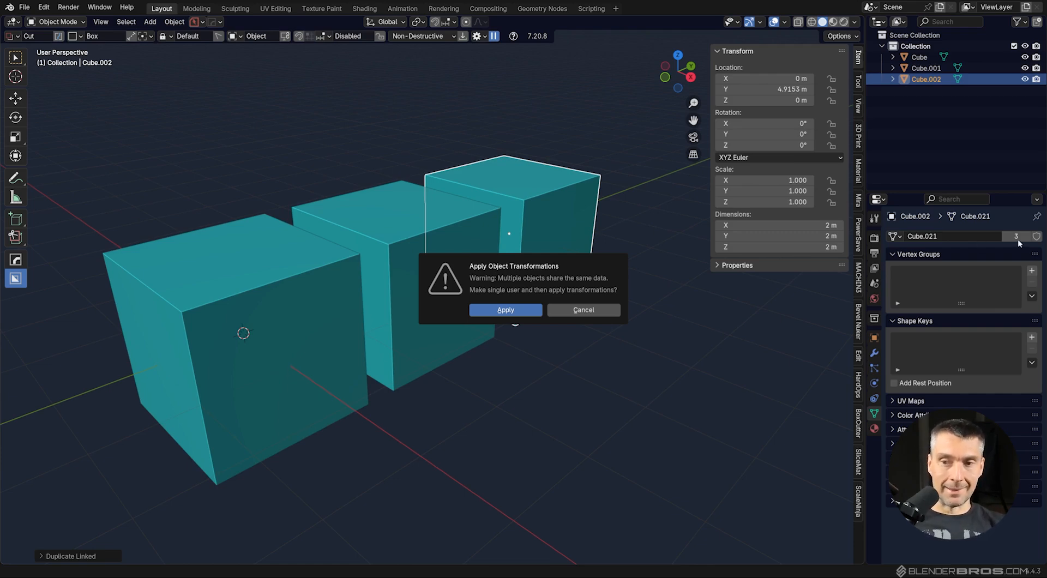
{"action": "left_click", "coordinate": [506, 309]}
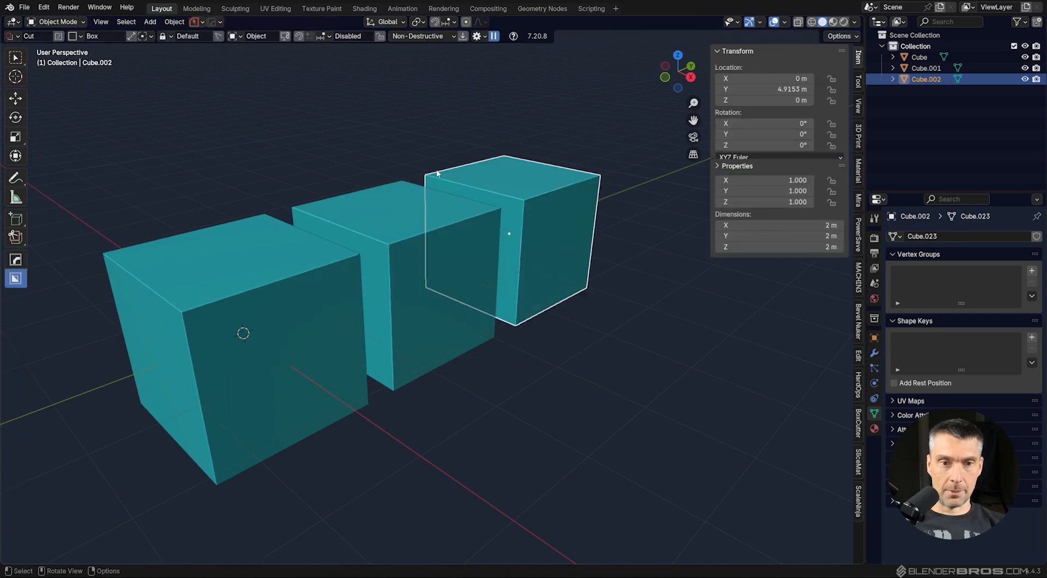
{"action": "key", "text": "Tab"}
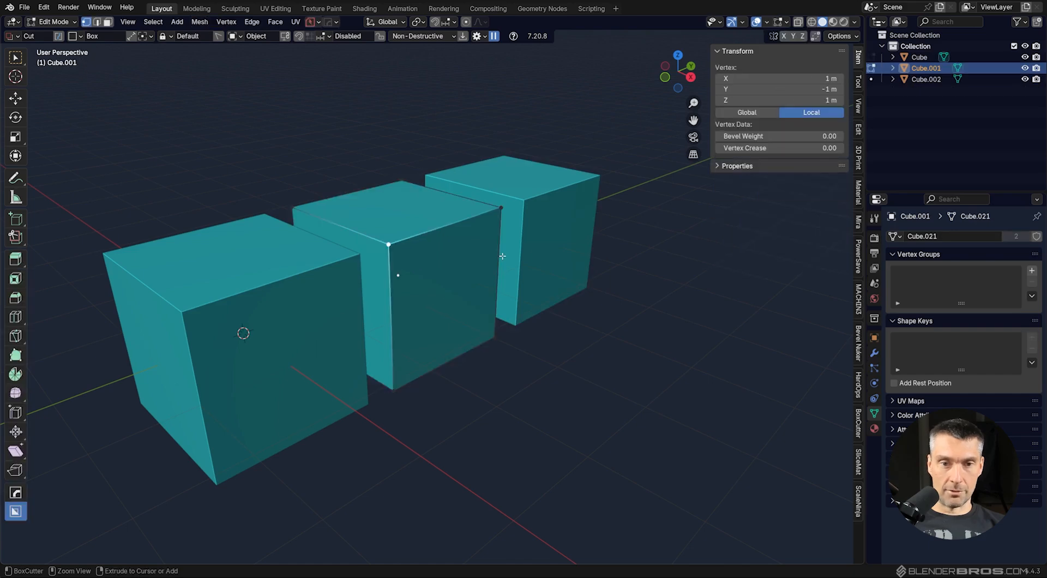
- Leave the current mesh edit and start editing the third cube's mesh so the linked middle cube follows
{"action": "key", "text": "Tab"}
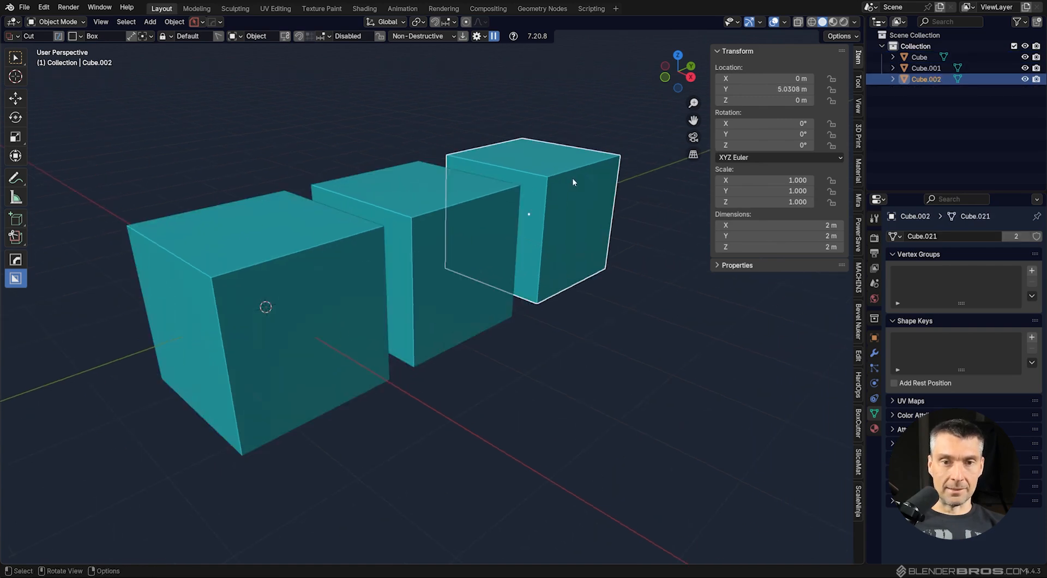
{"action": "key", "text": "Tab"}
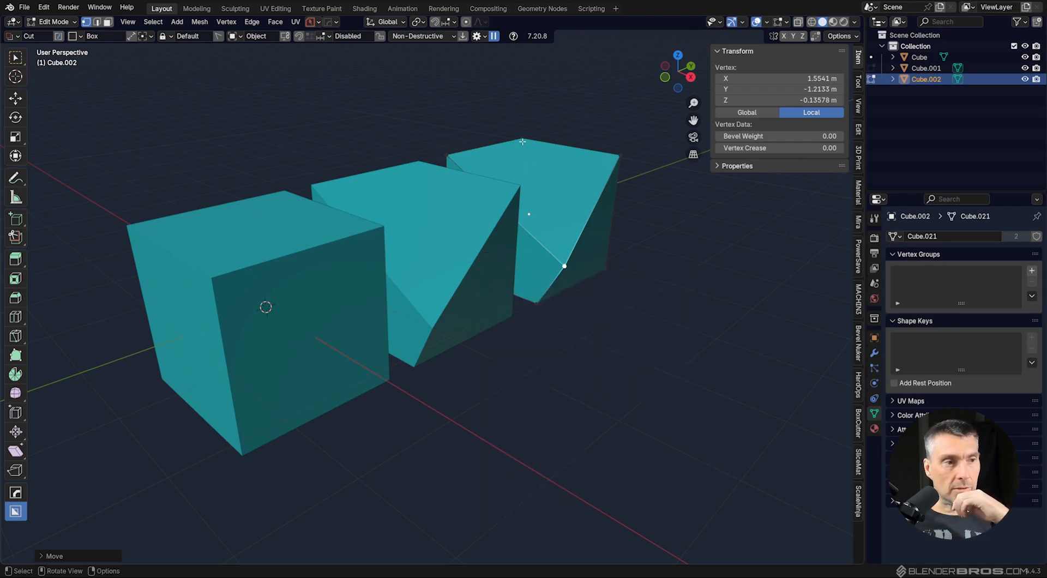
{"action": "mouse_move", "coordinate": [503, 133]}
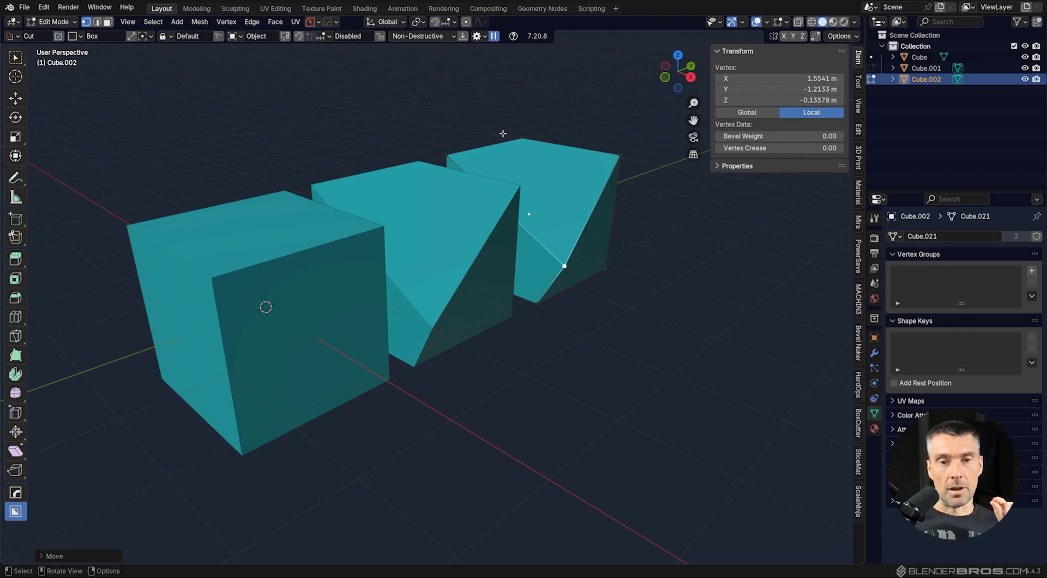
{"action": "mouse_move", "coordinate": [419, 85]}
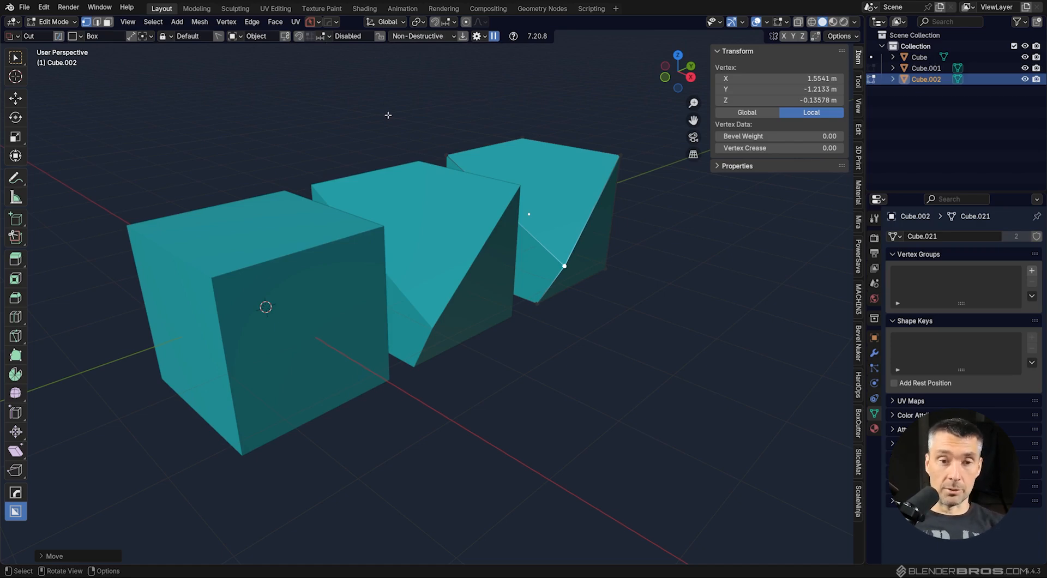
{"action": "mouse_move", "coordinate": [294, 274]}
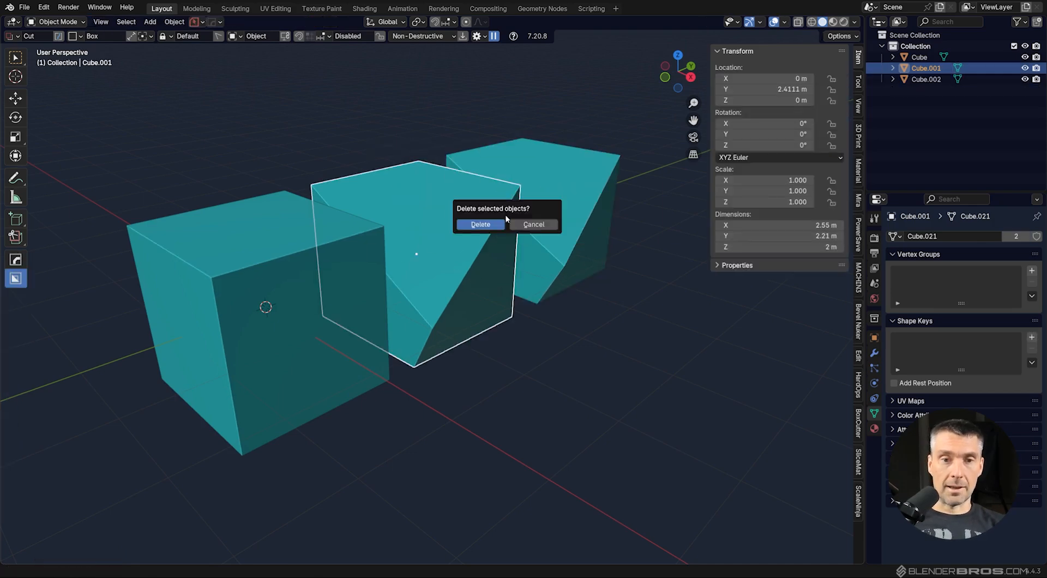
- Confirm deleting the middle cube, apply the flattened cube's scale, then edit its mesh
{"action": "left_click", "coordinate": [480, 224]}
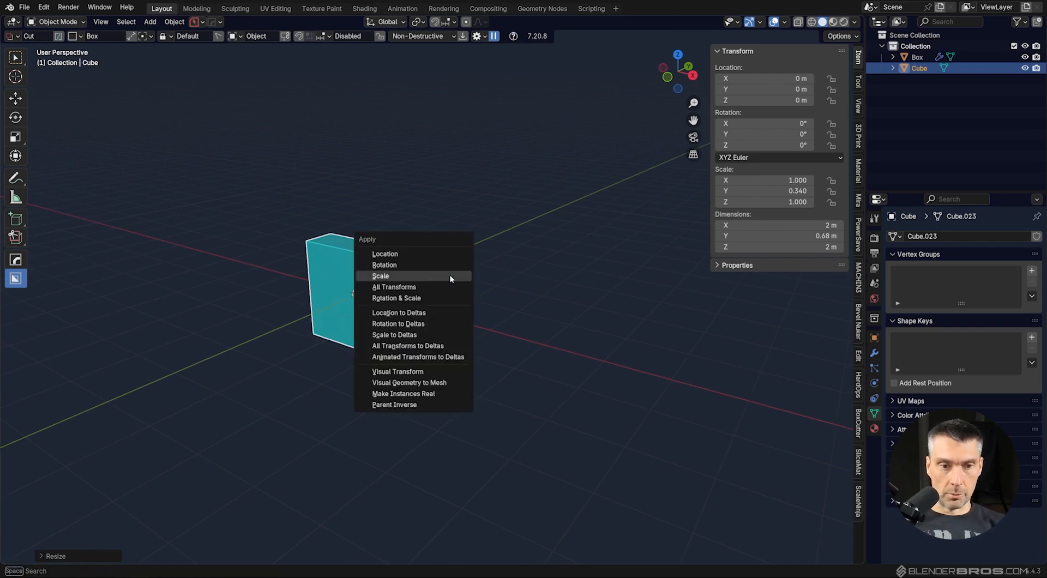
{"action": "left_click", "coordinate": [380, 276]}
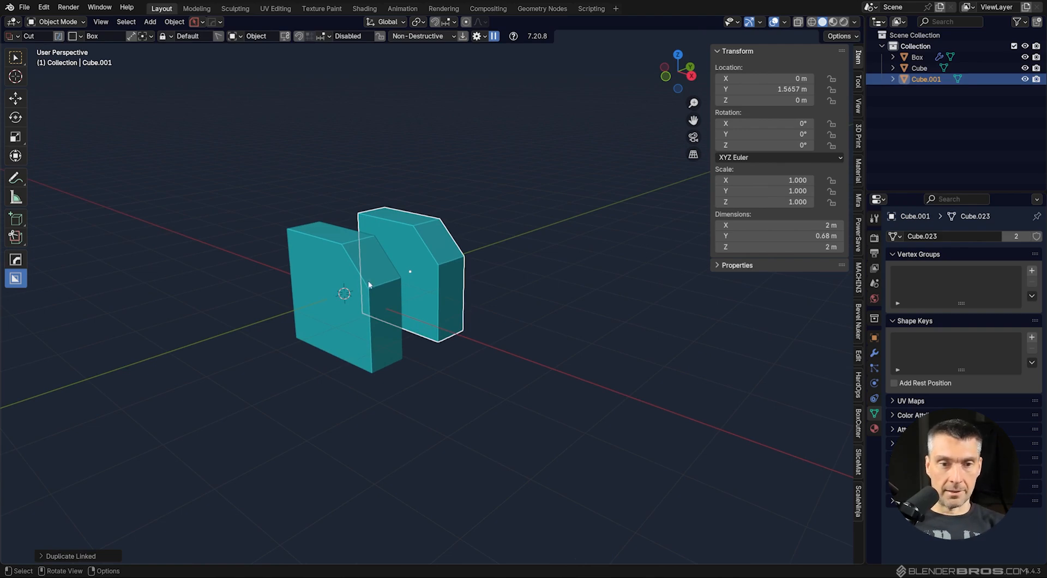
{"action": "key", "text": "Tab"}
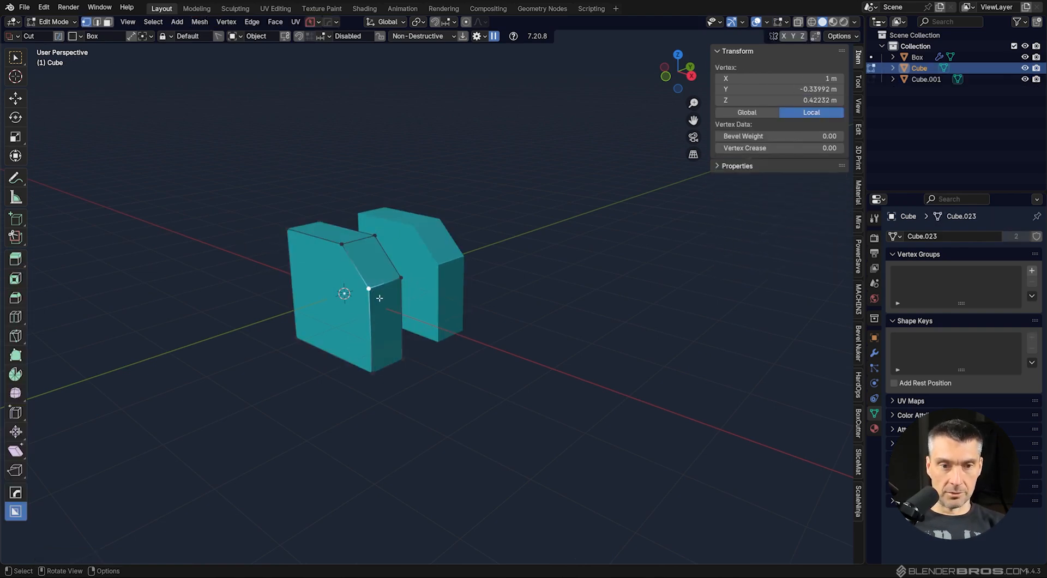
{"action": "mouse_move", "coordinate": [391, 328]}
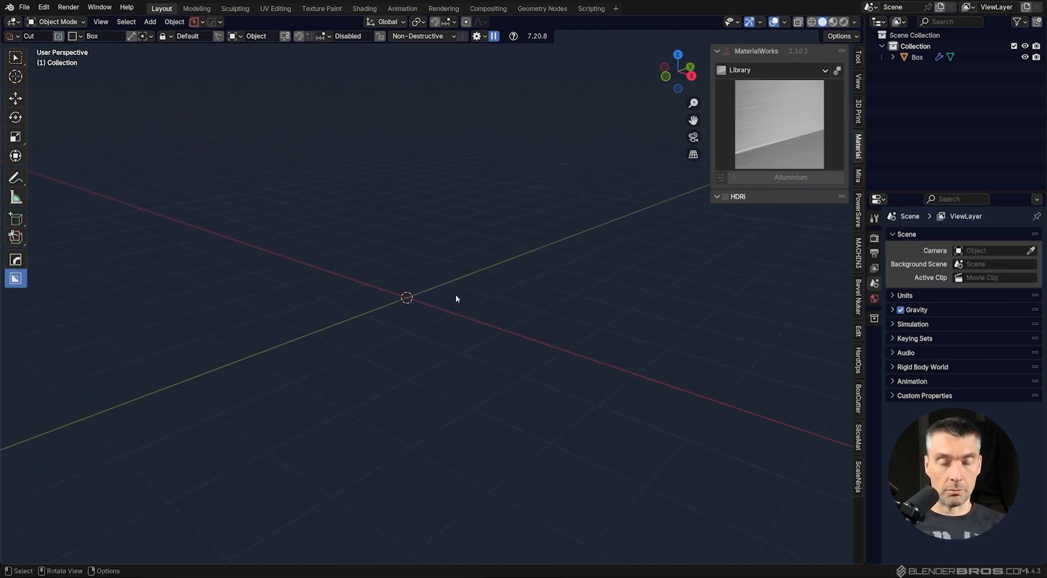
- Add a new cube from Shift+A > Mesh and reset its scale and rotation with Alt+S and Alt+R
{"action": "left_click", "coordinate": [149, 22]}
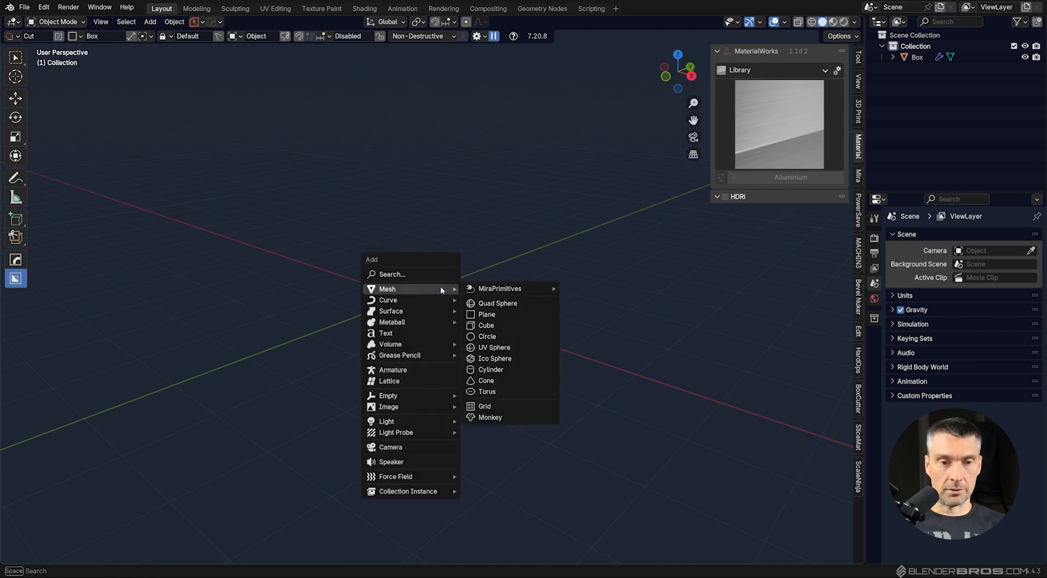
{"action": "left_click", "coordinate": [487, 325]}
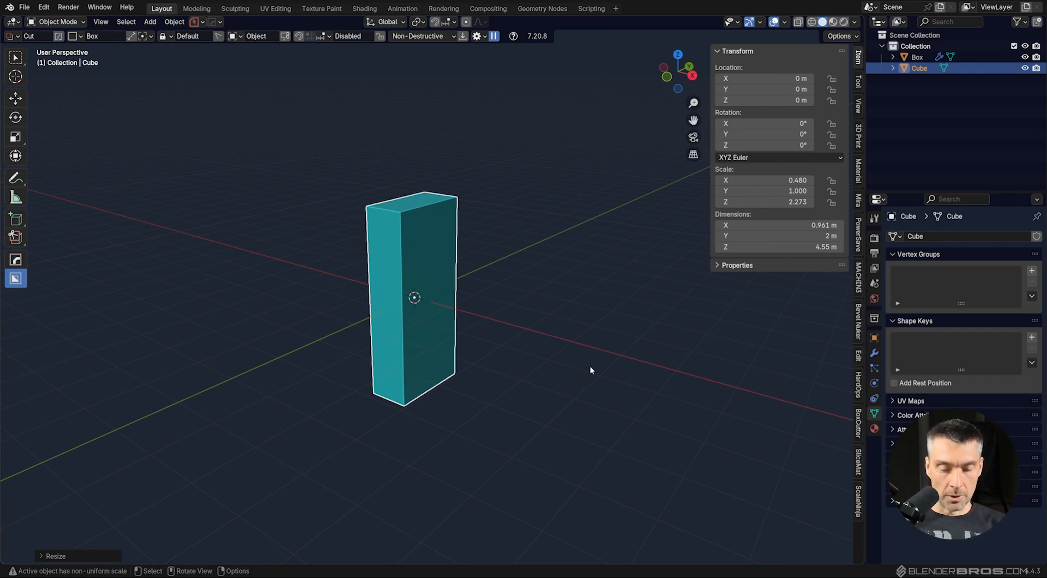
{"action": "key", "text": "alt+s"}
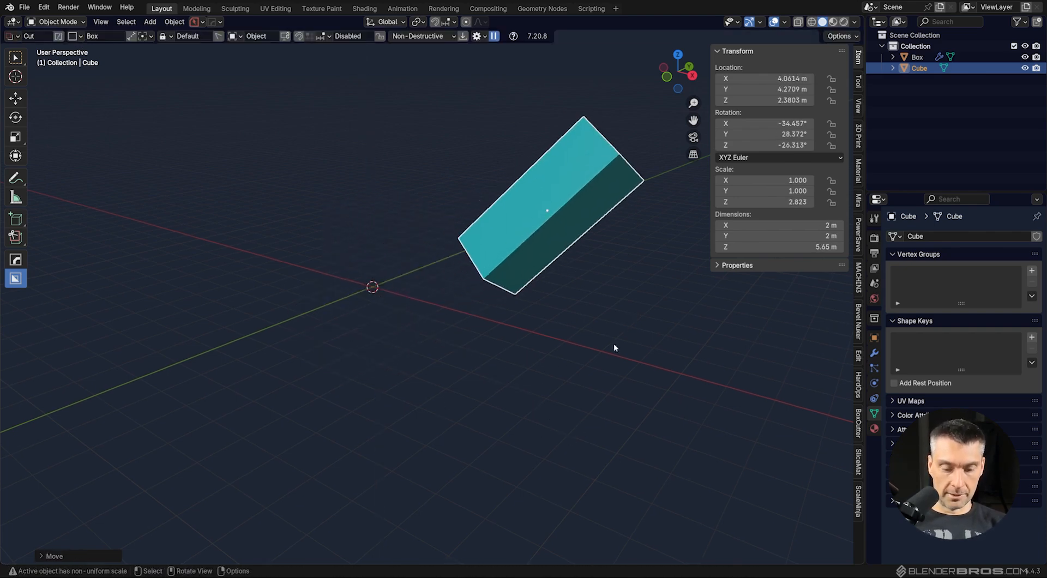
{"action": "key", "text": "alt+r"}
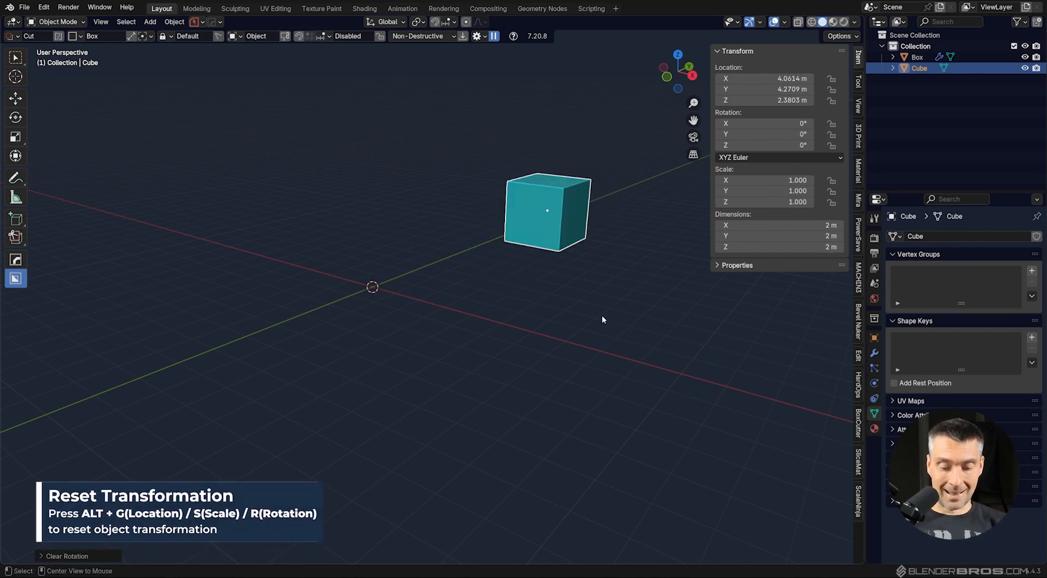
- Clear the cube's location with Alt+G so it sits back at the world origin
{"action": "key", "text": "alt+g"}
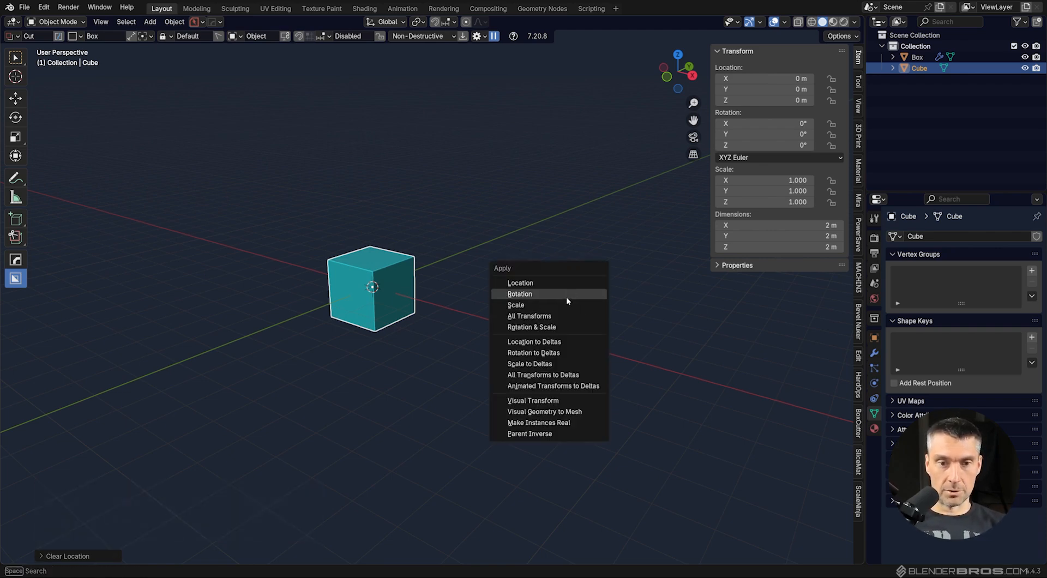
{"action": "mouse_move", "coordinate": [528, 315]}
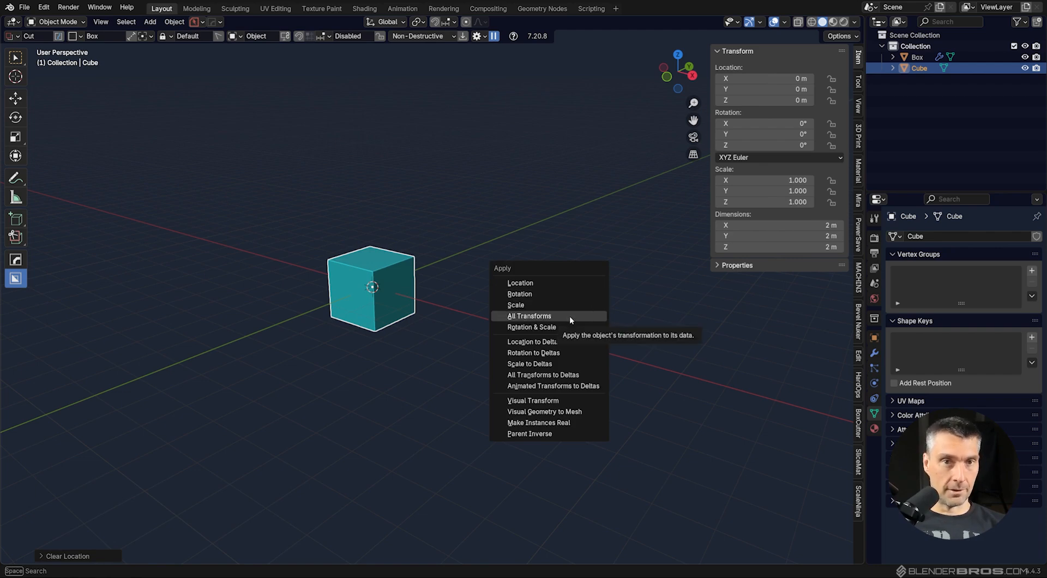
{"action": "mouse_move", "coordinate": [534, 315]}
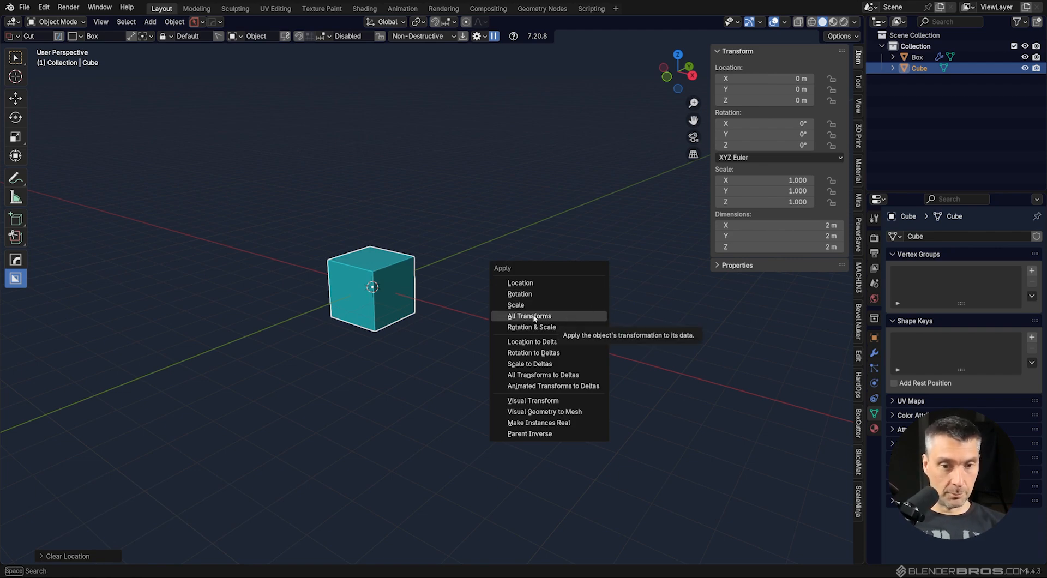
{"action": "mouse_move", "coordinate": [515, 306]}
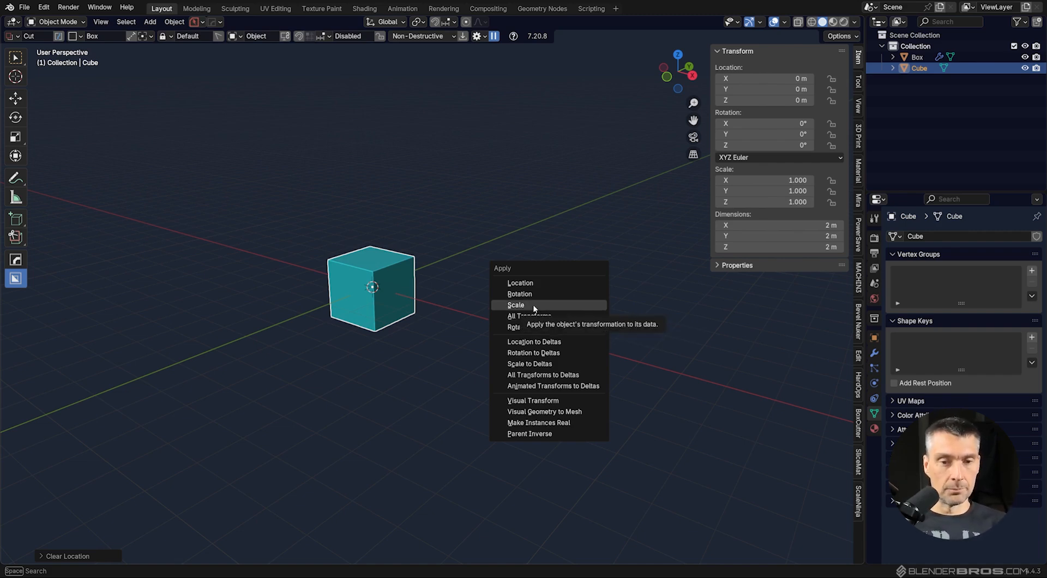
{"action": "mouse_move", "coordinate": [519, 293]}
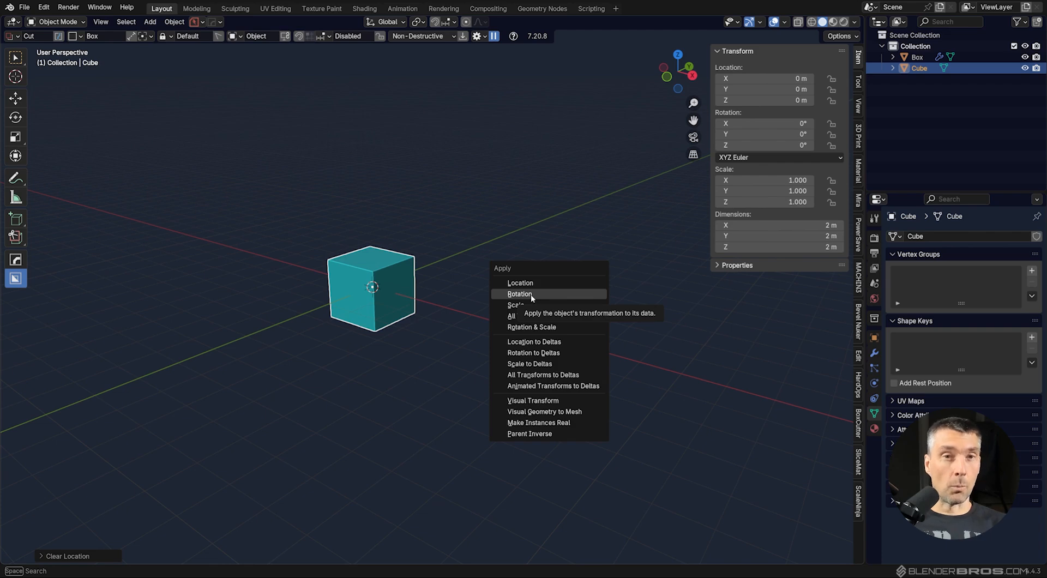
{"action": "mouse_move", "coordinate": [534, 298]}
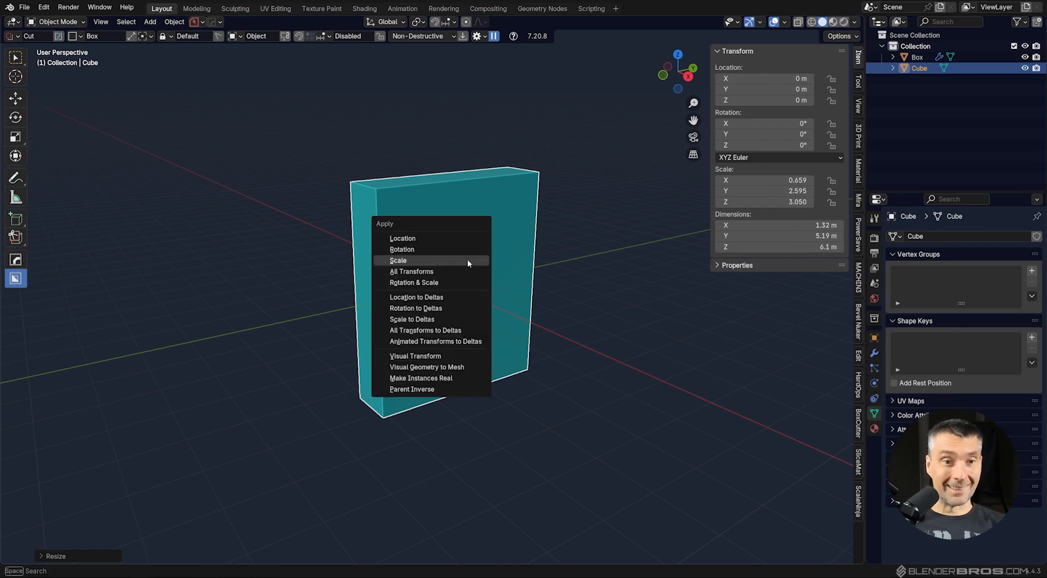
- Bake the slab's scale into its mesh via Apply > Scale, then Alt+S so scale reads 1,1,1
{"action": "left_click", "coordinate": [398, 261]}
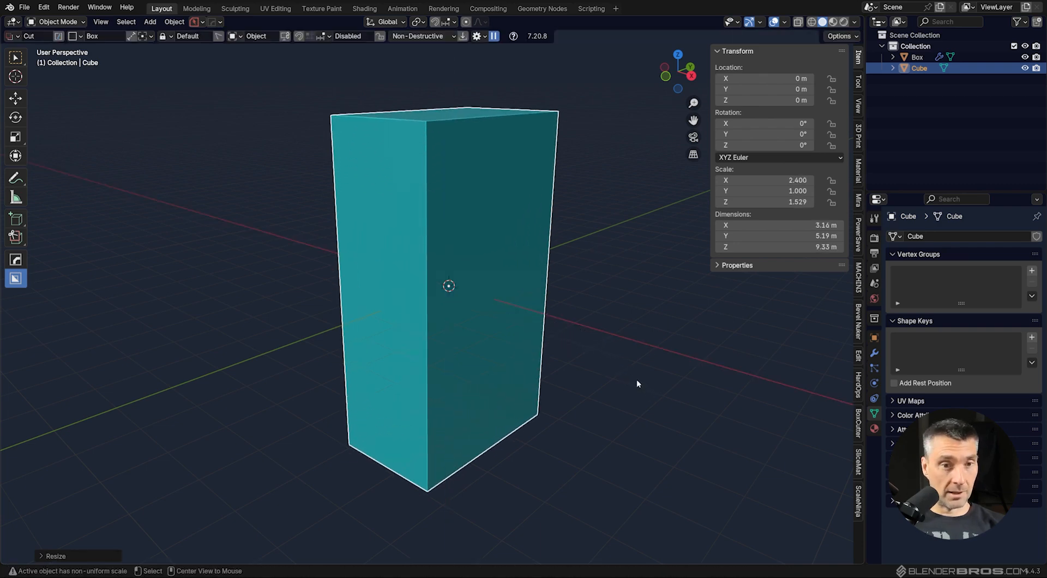
{"action": "key", "text": "alt+s"}
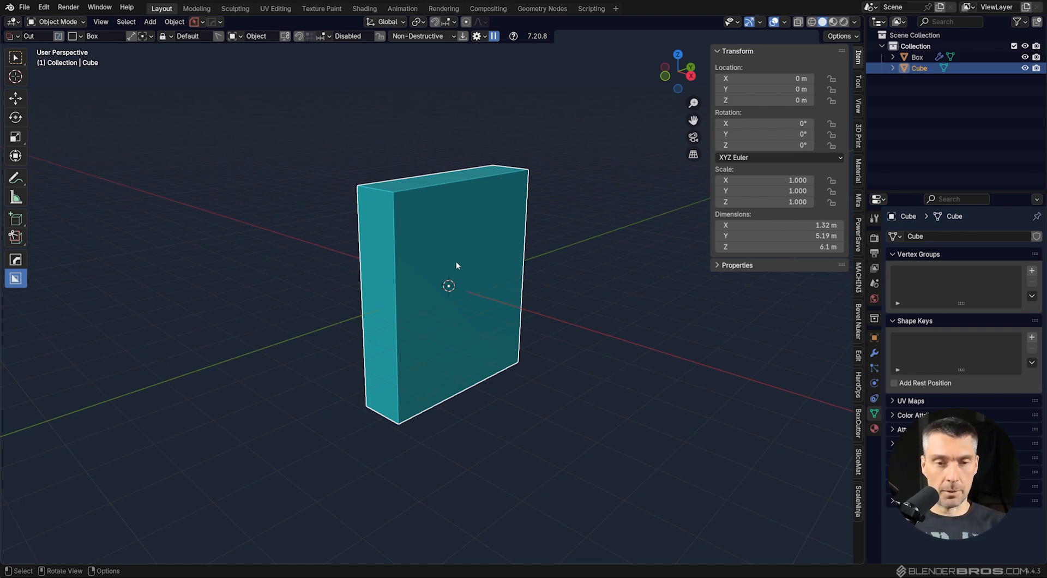
{"action": "mouse_move", "coordinate": [477, 271]}
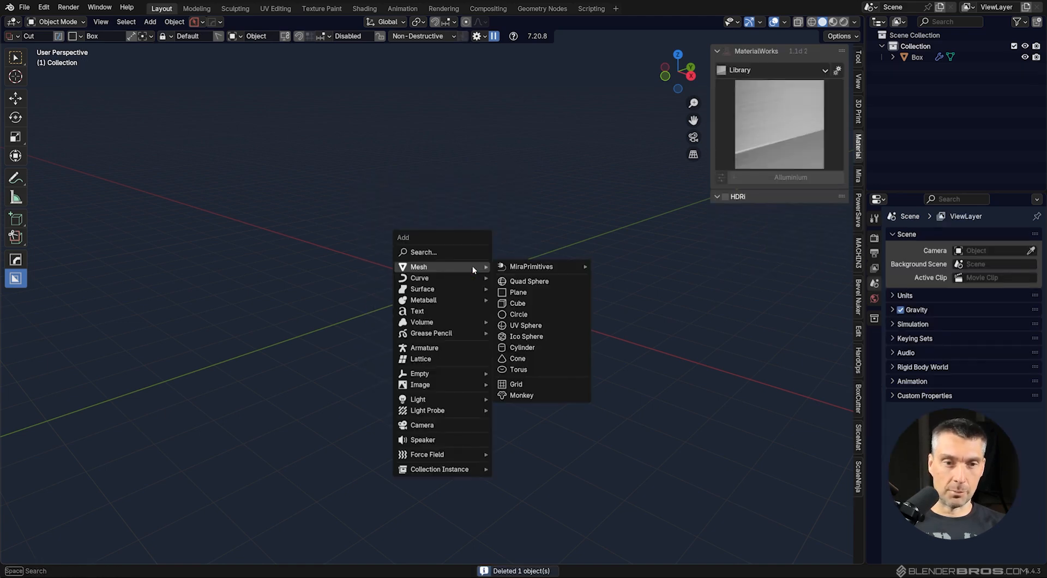
- Add a plane from the Mesh menu and assign the Hex Steel material from the library grid
{"action": "left_click", "coordinate": [517, 292]}
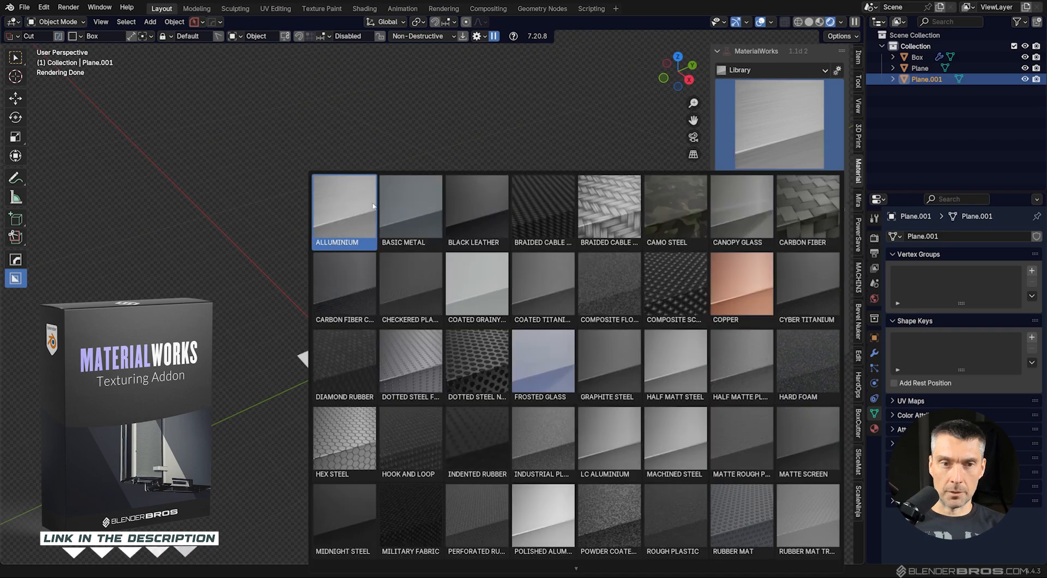
{"action": "mouse_move", "coordinate": [475, 210]}
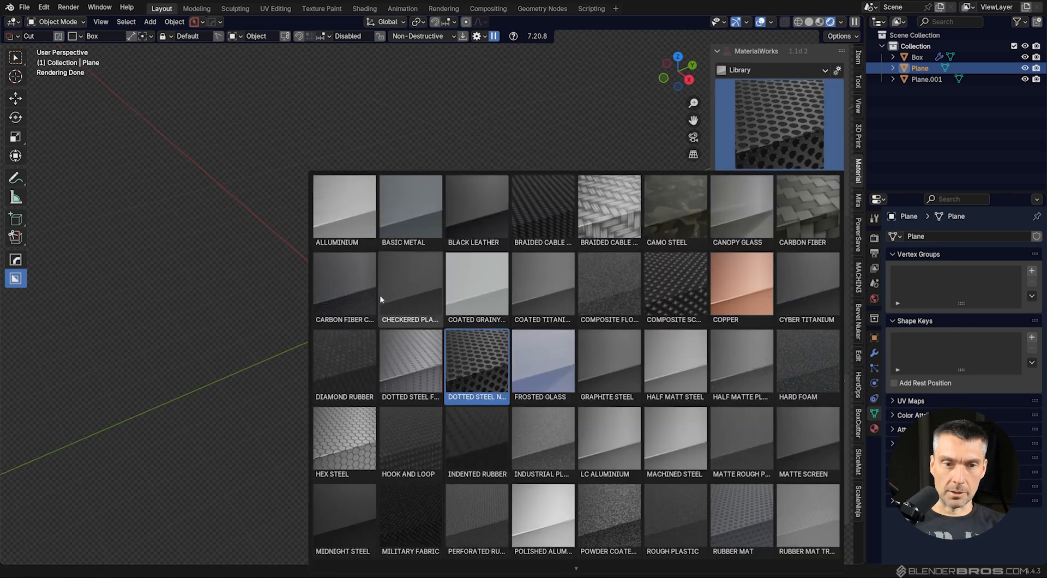
{"action": "left_click", "coordinate": [410, 362]}
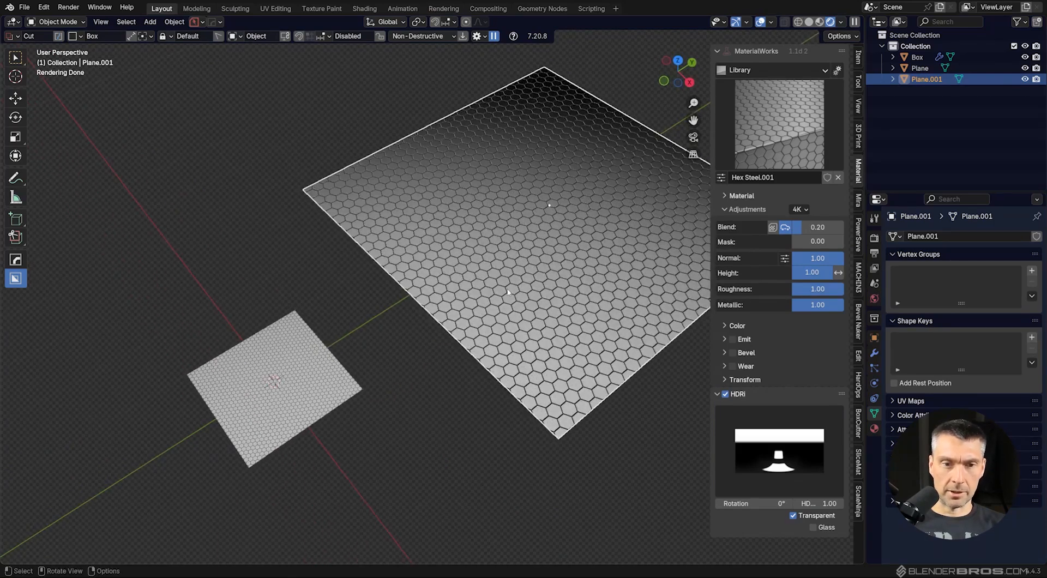
- Apply the large plane's scale, then resize it with S so the hex pattern tiles finer
{"action": "key", "text": "s"}
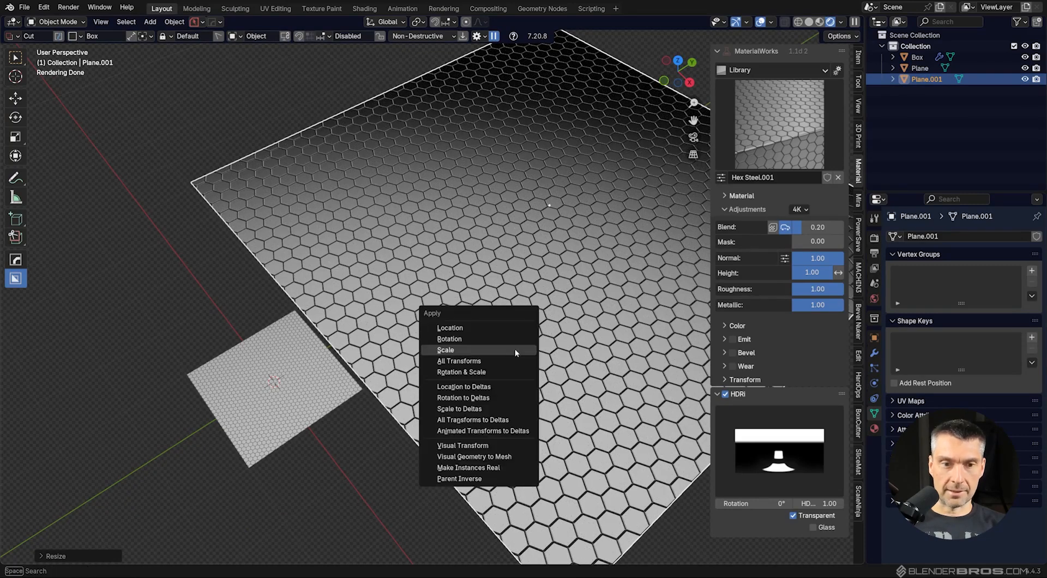
{"action": "left_click", "coordinate": [445, 350]}
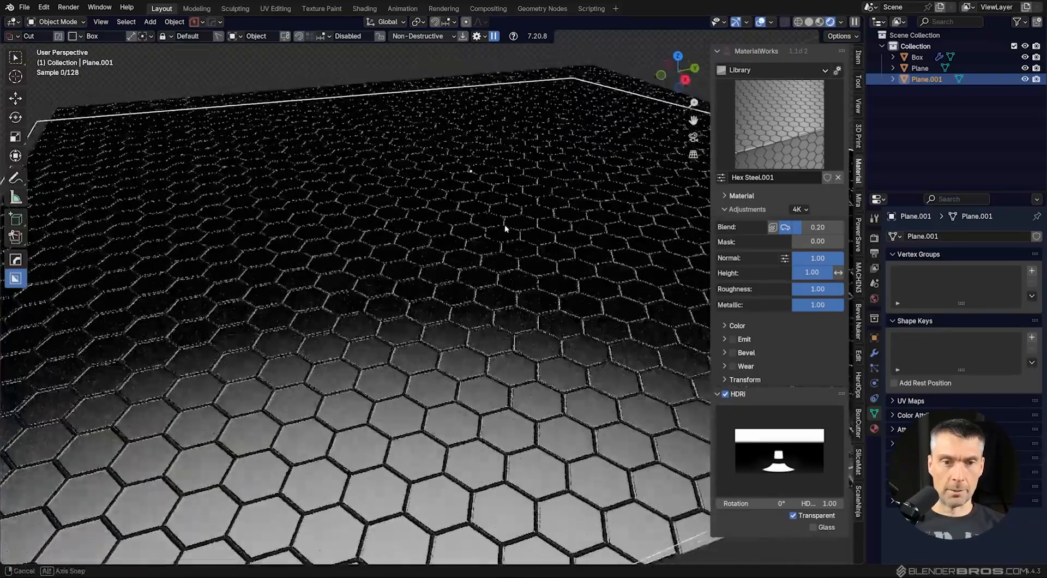
{"action": "key", "text": "s"}
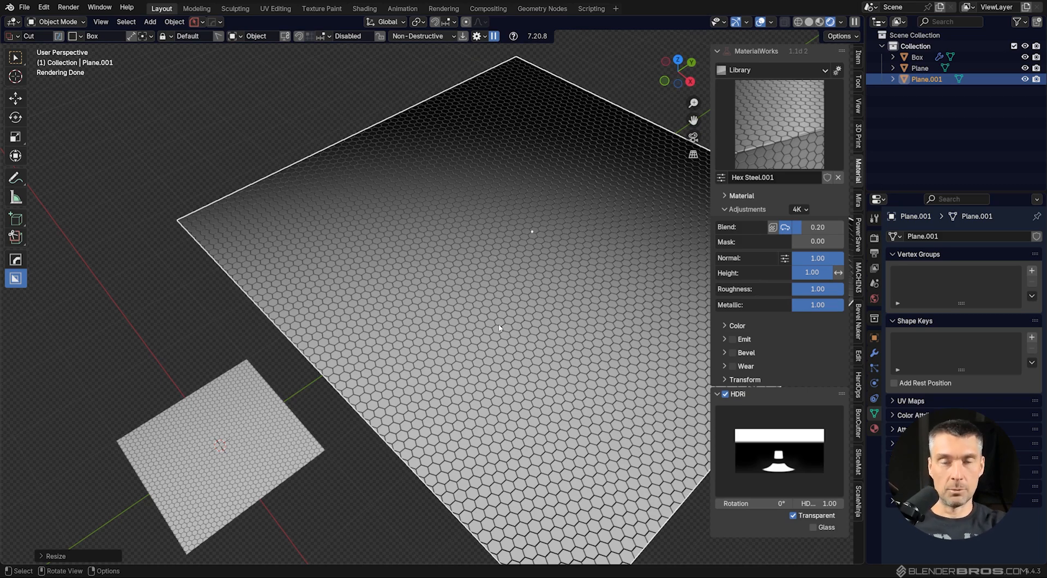
{"action": "mouse_move", "coordinate": [465, 312]}
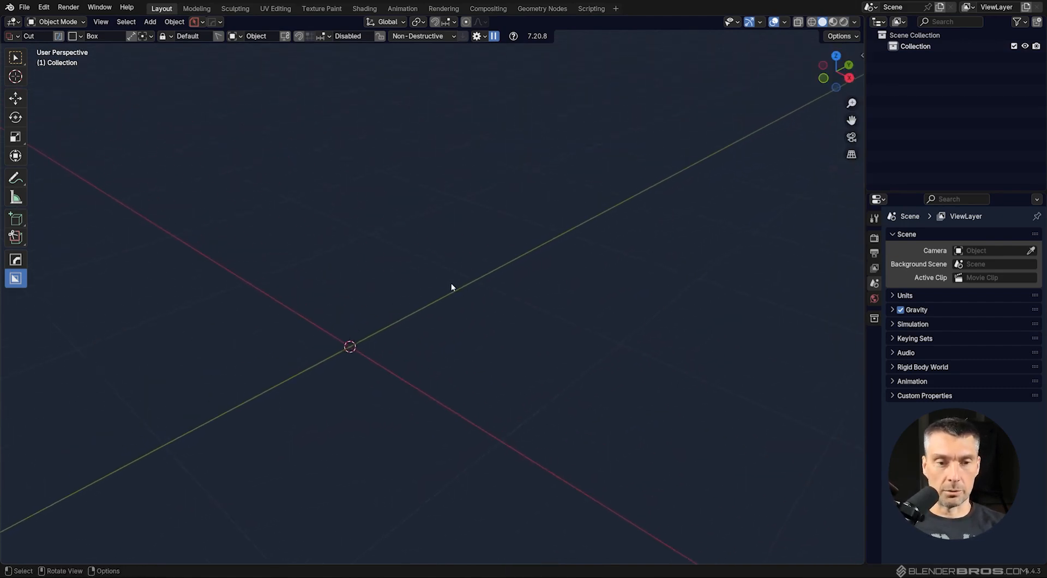
- Add a cube, shrink its duplicate in Object Mode, and flatten the other in Edit Mode keeping scale 1
{"action": "left_click", "coordinate": [150, 22]}
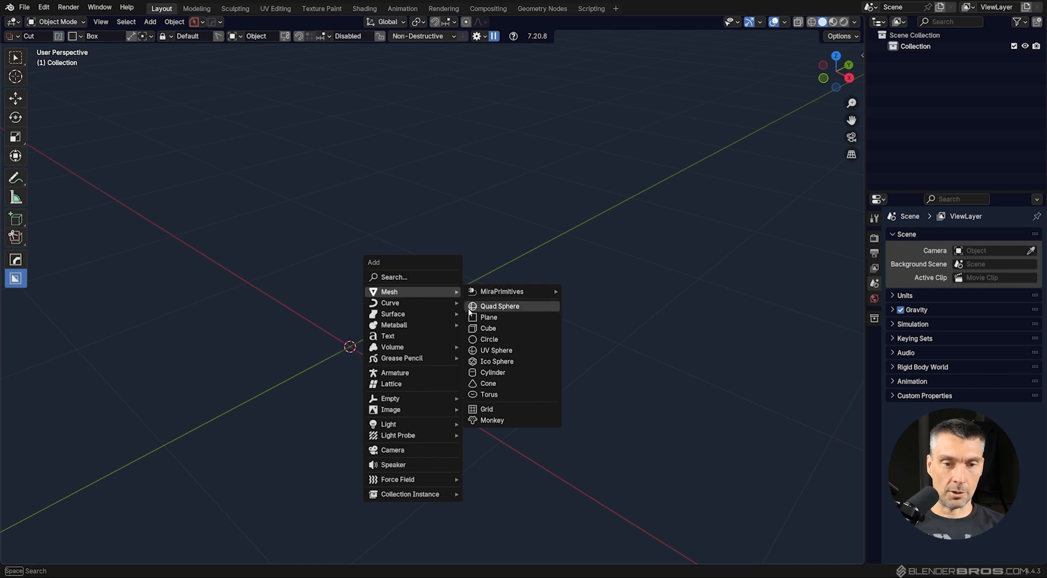
{"action": "left_click", "coordinate": [489, 327]}
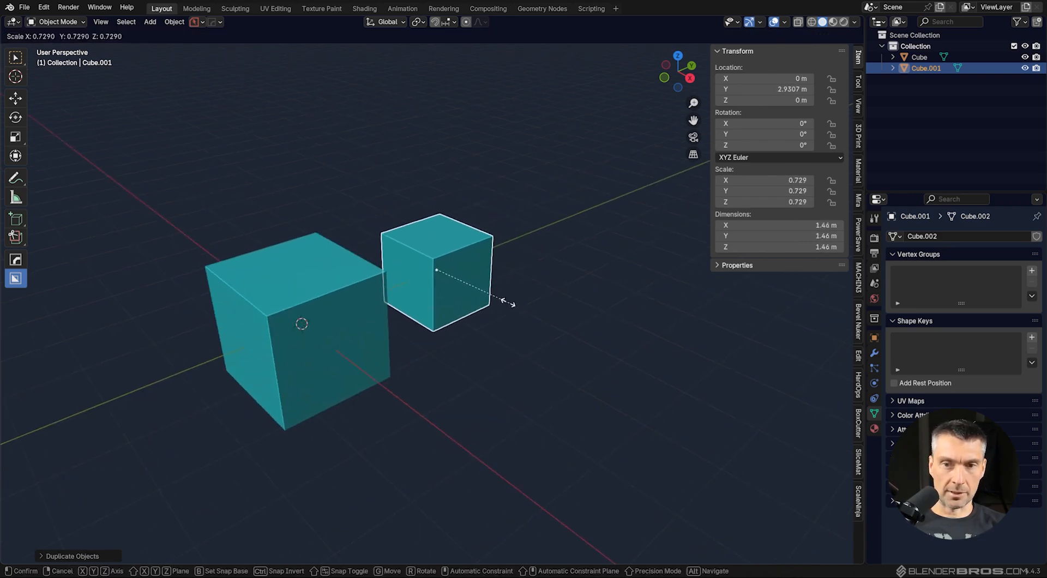
{"action": "left_click_drag", "start_coordinate": [508, 303], "coordinate": [618, 252]}
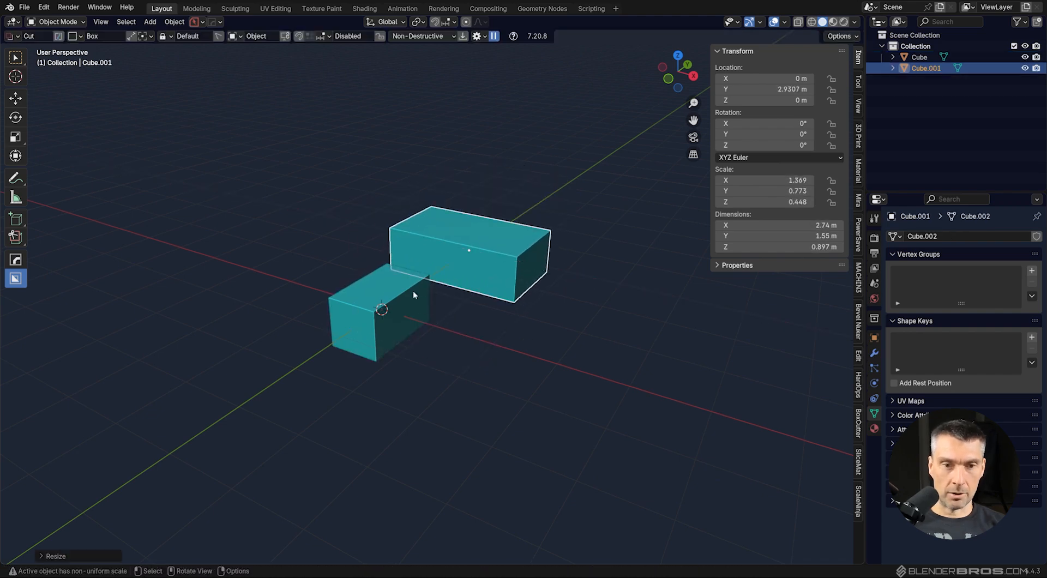
{"action": "key", "text": "Tab"}
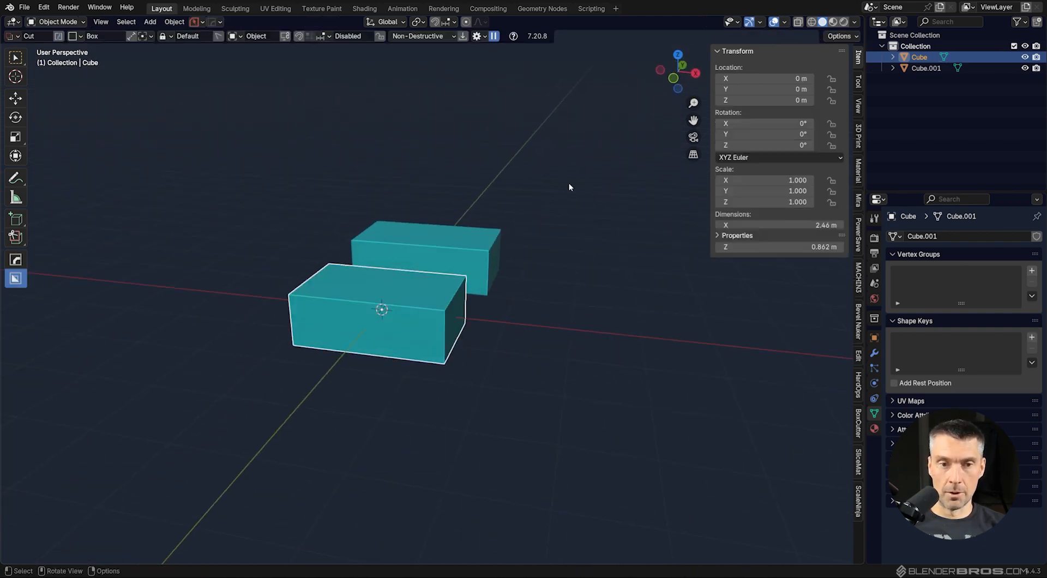
{"action": "left_click", "coordinate": [737, 235]}
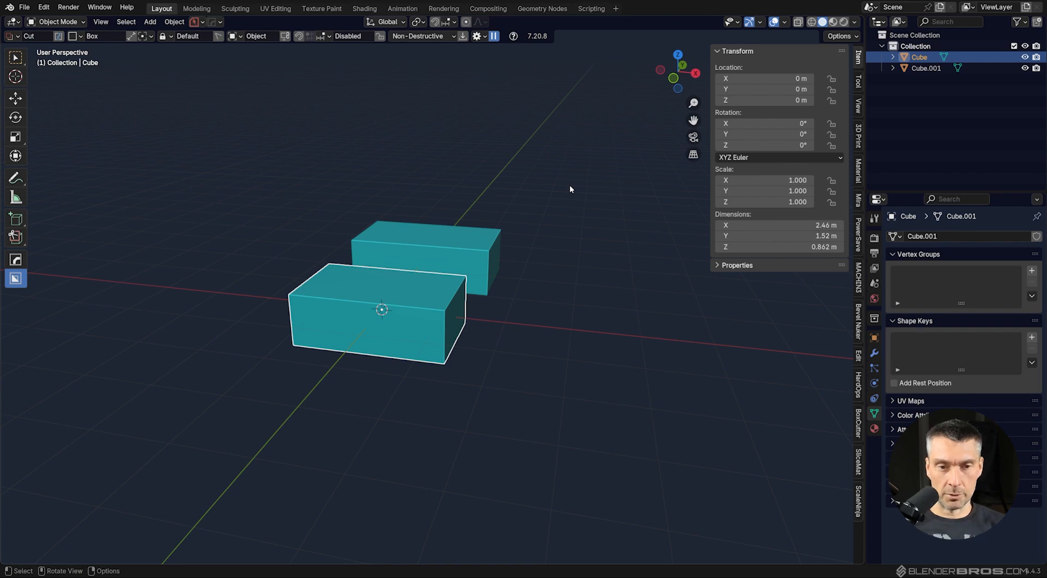
{"action": "mouse_move", "coordinate": [505, 264]}
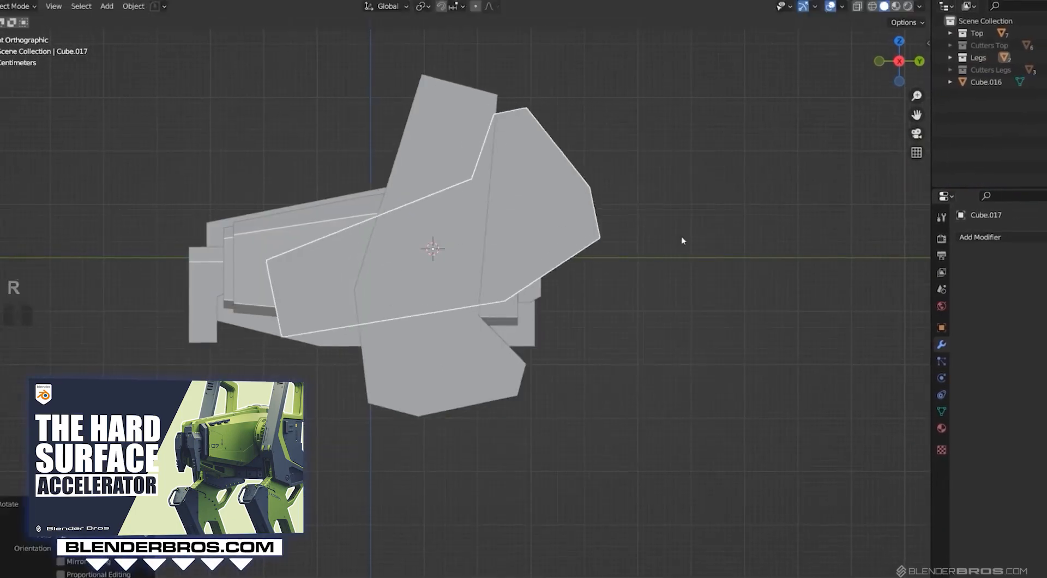
- Enter Edit Mode on the hard-surface model's angled leg piece
{"action": "key", "text": "Tab"}
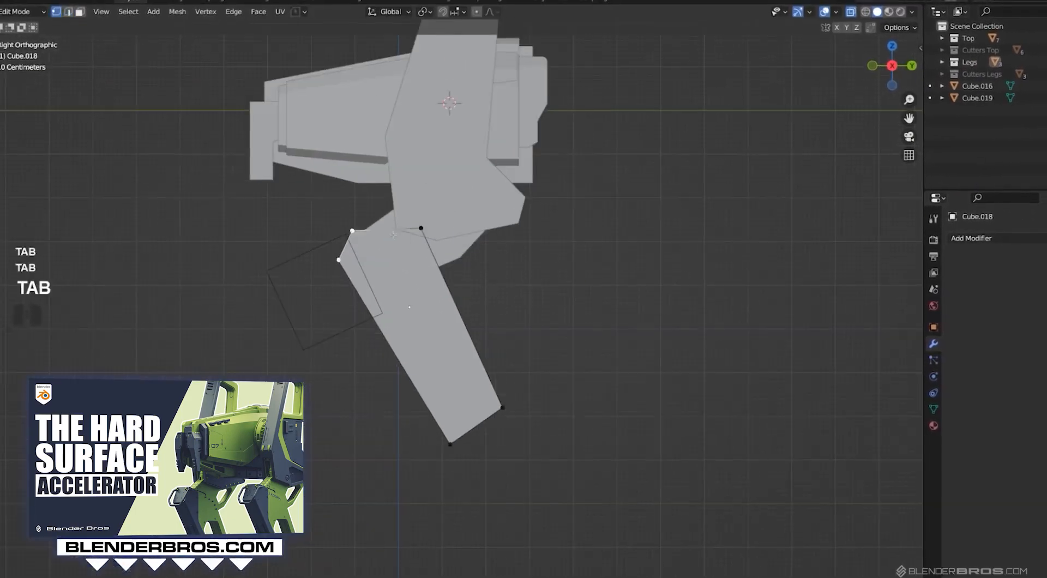